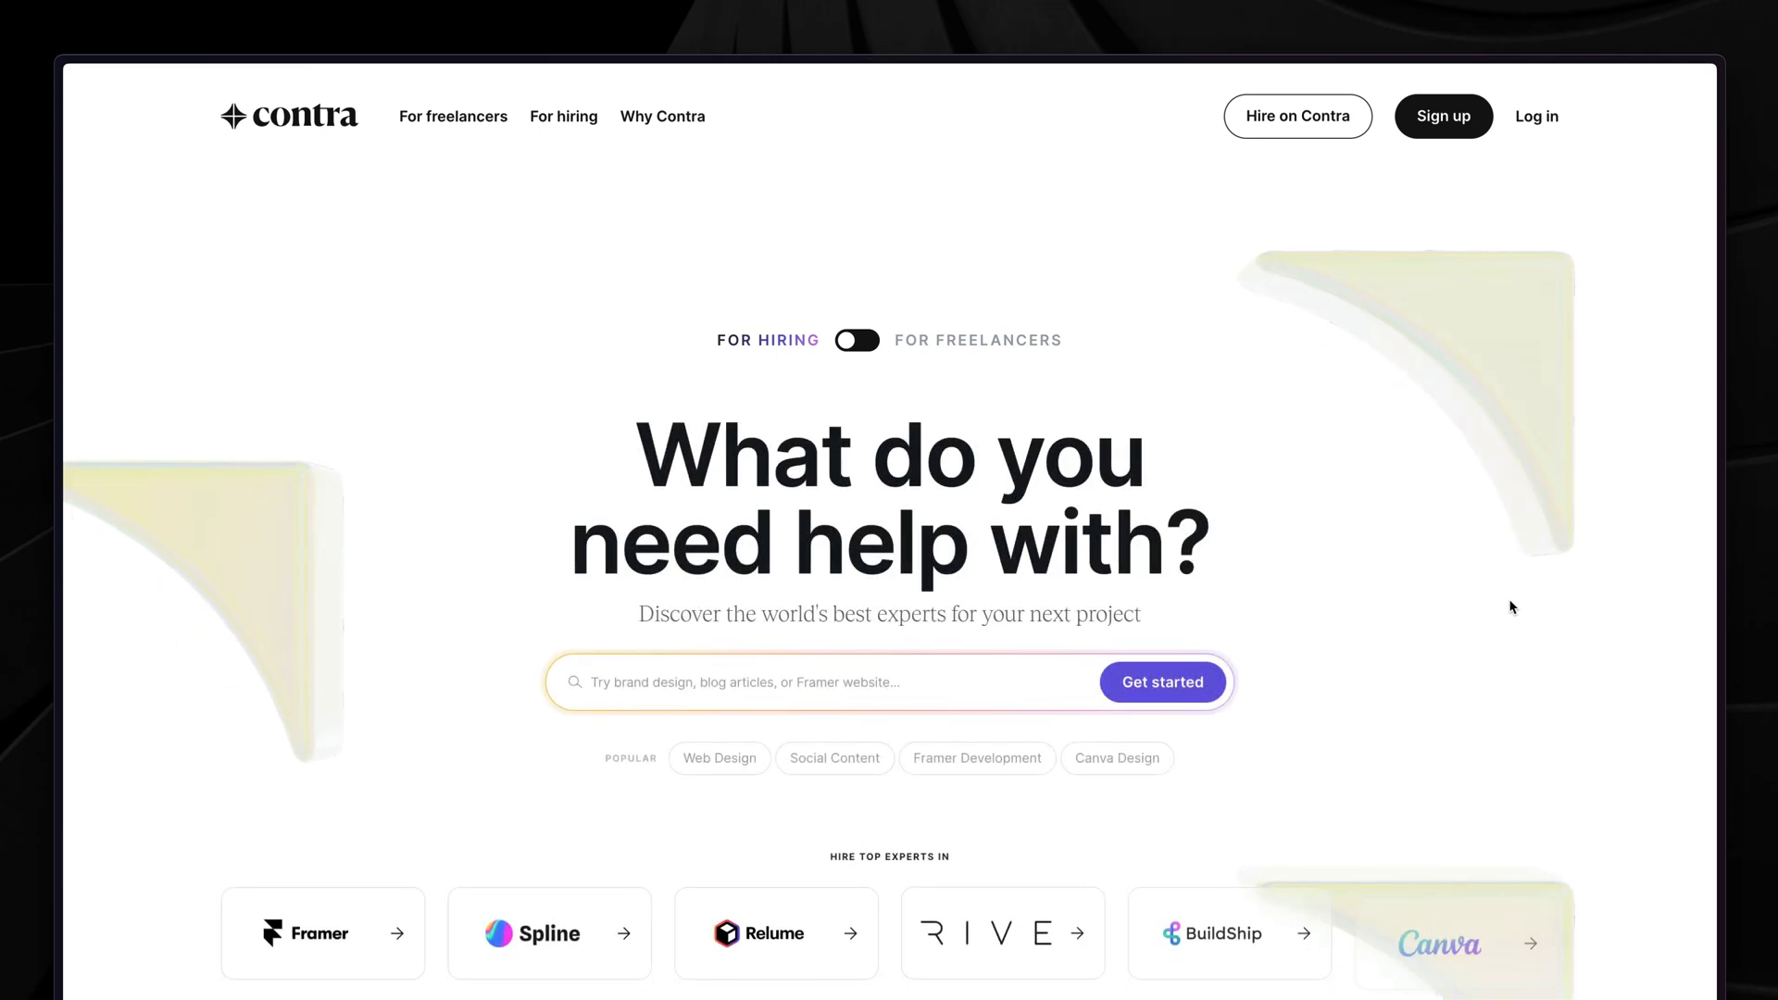
Step: Scroll down the portfolio page to the empty Services section
scroll(down, 3)
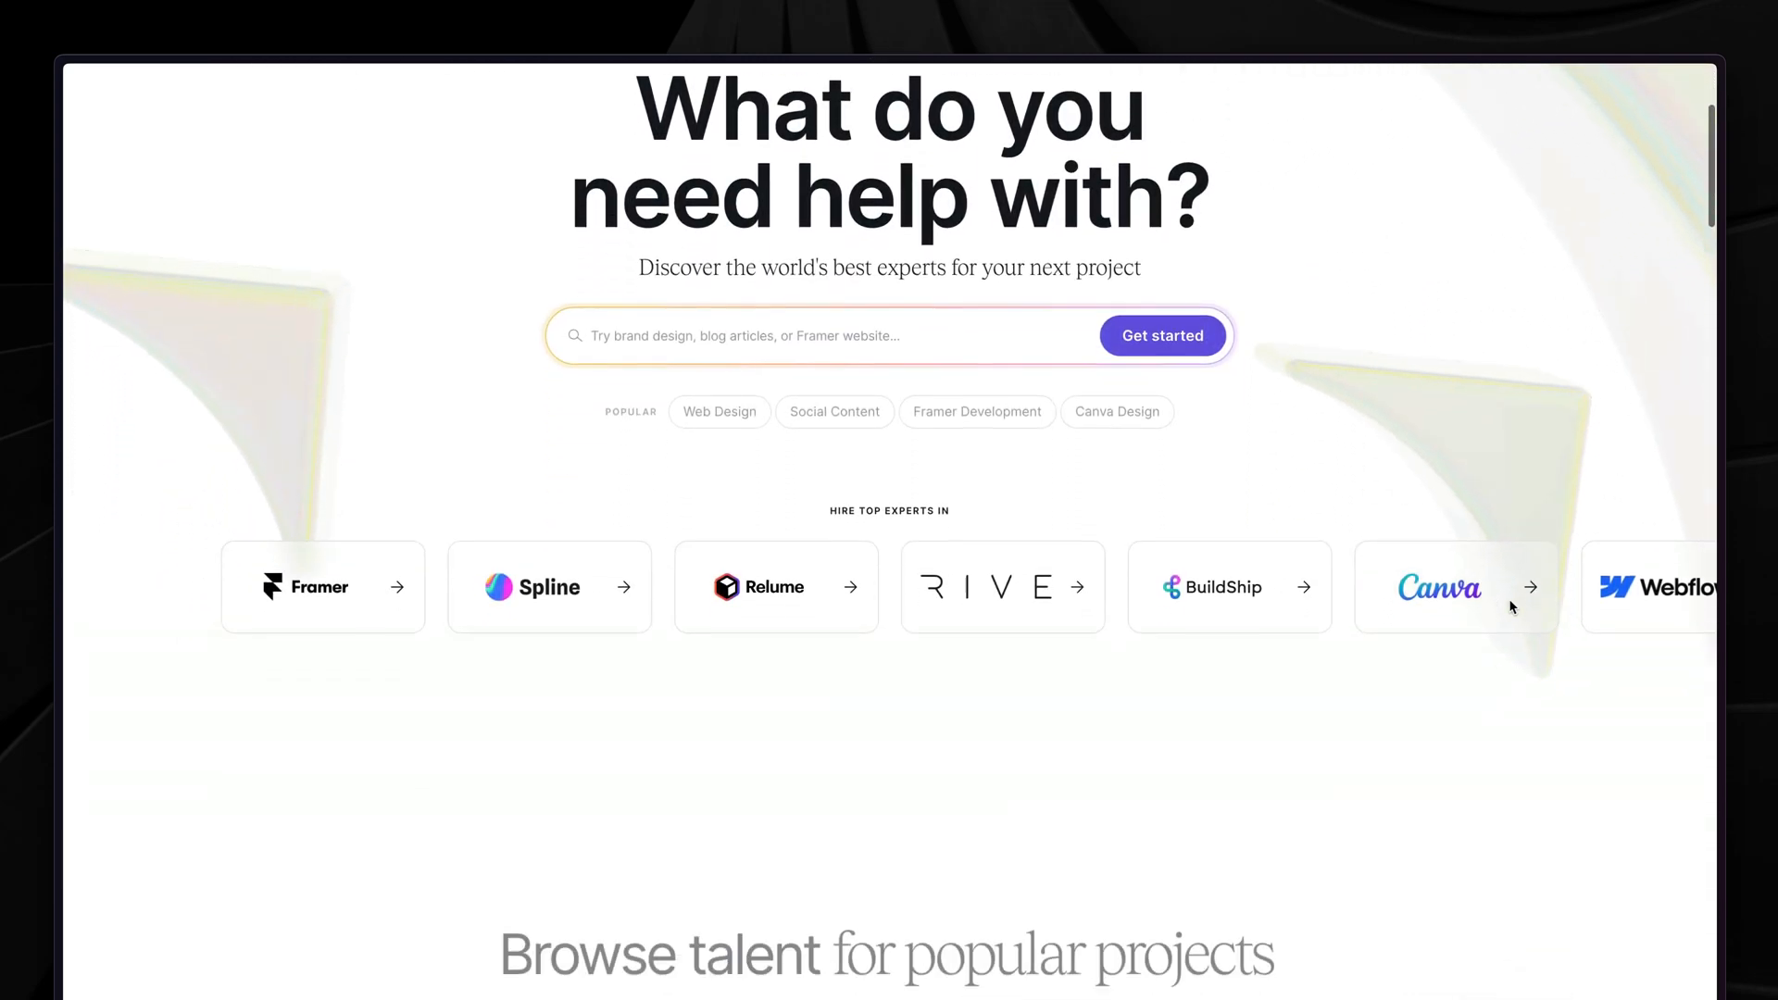
scroll(down, 3)
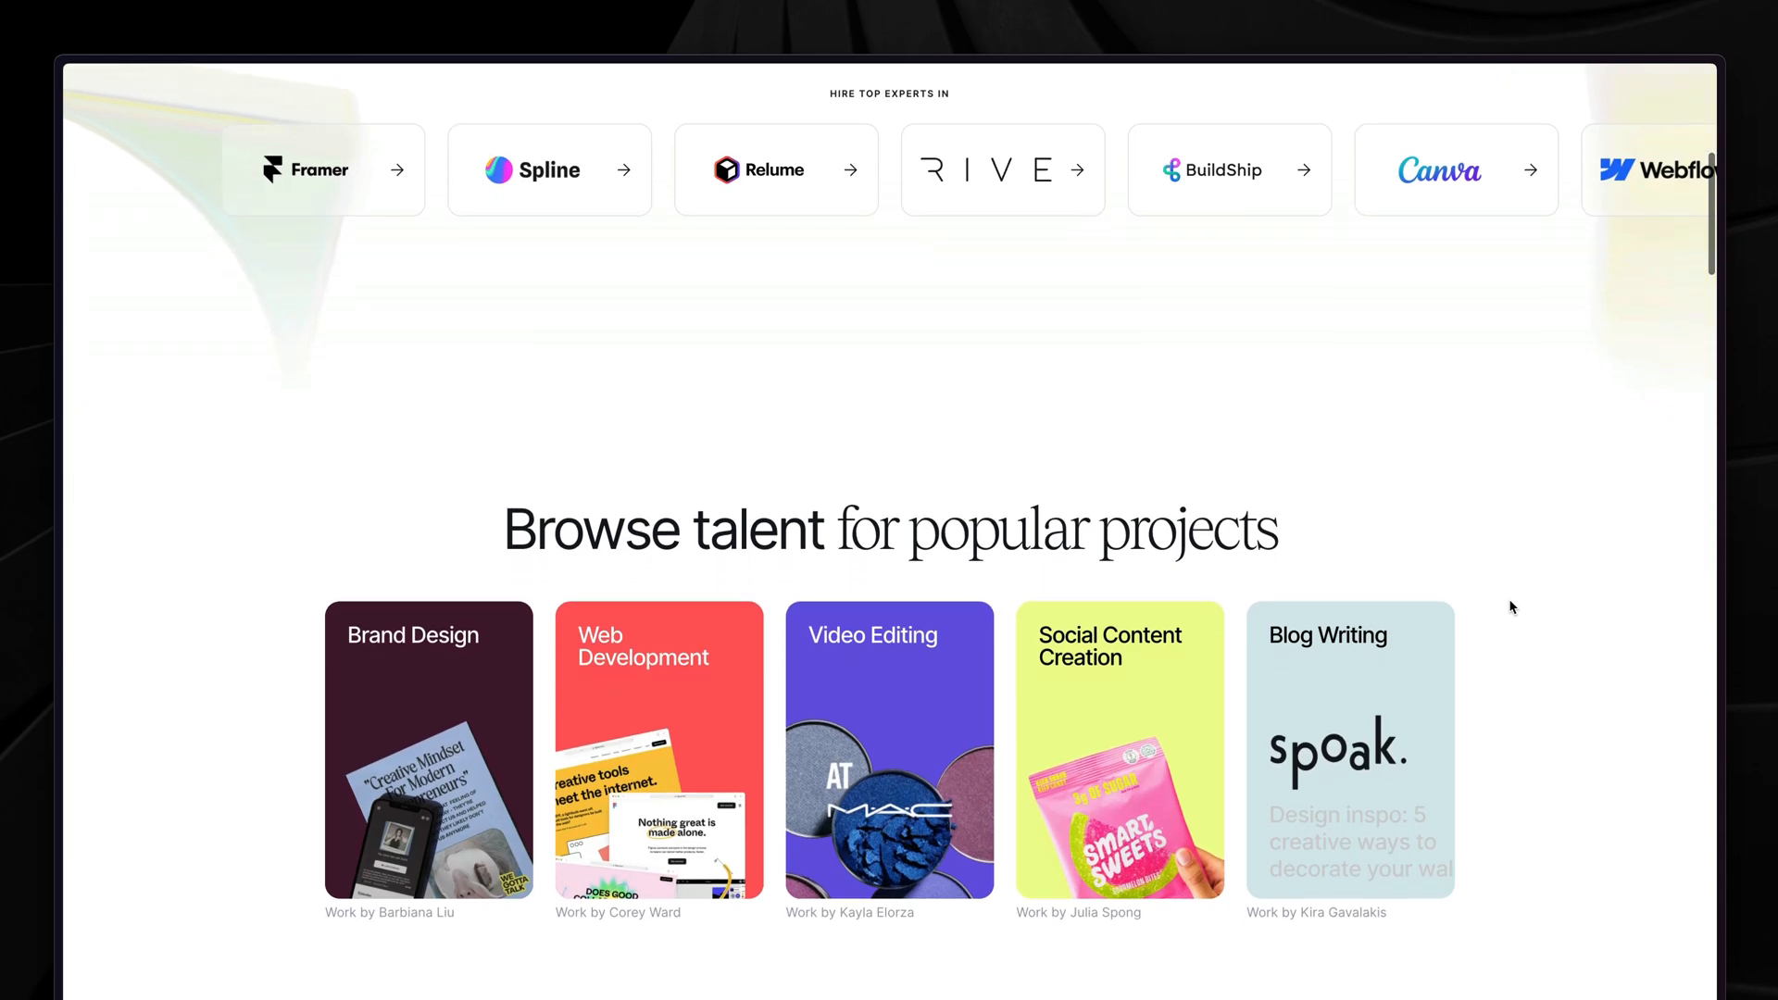
scroll(down, 3)
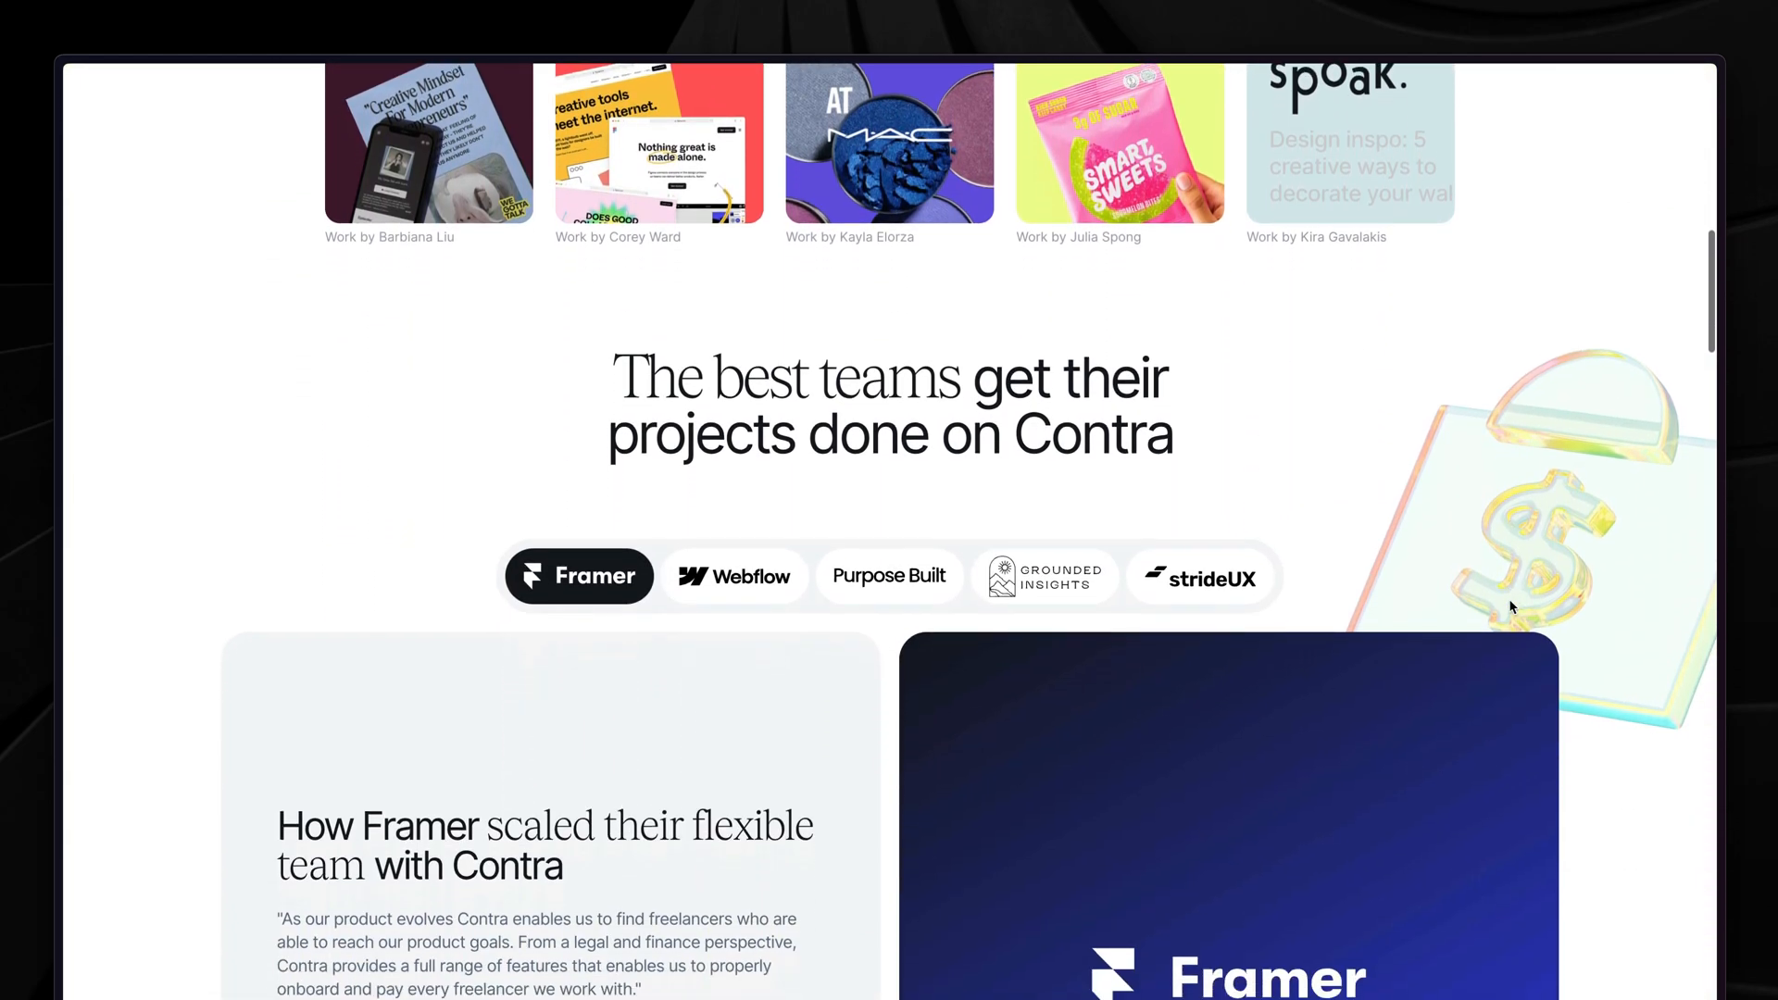
scroll(down, 3)
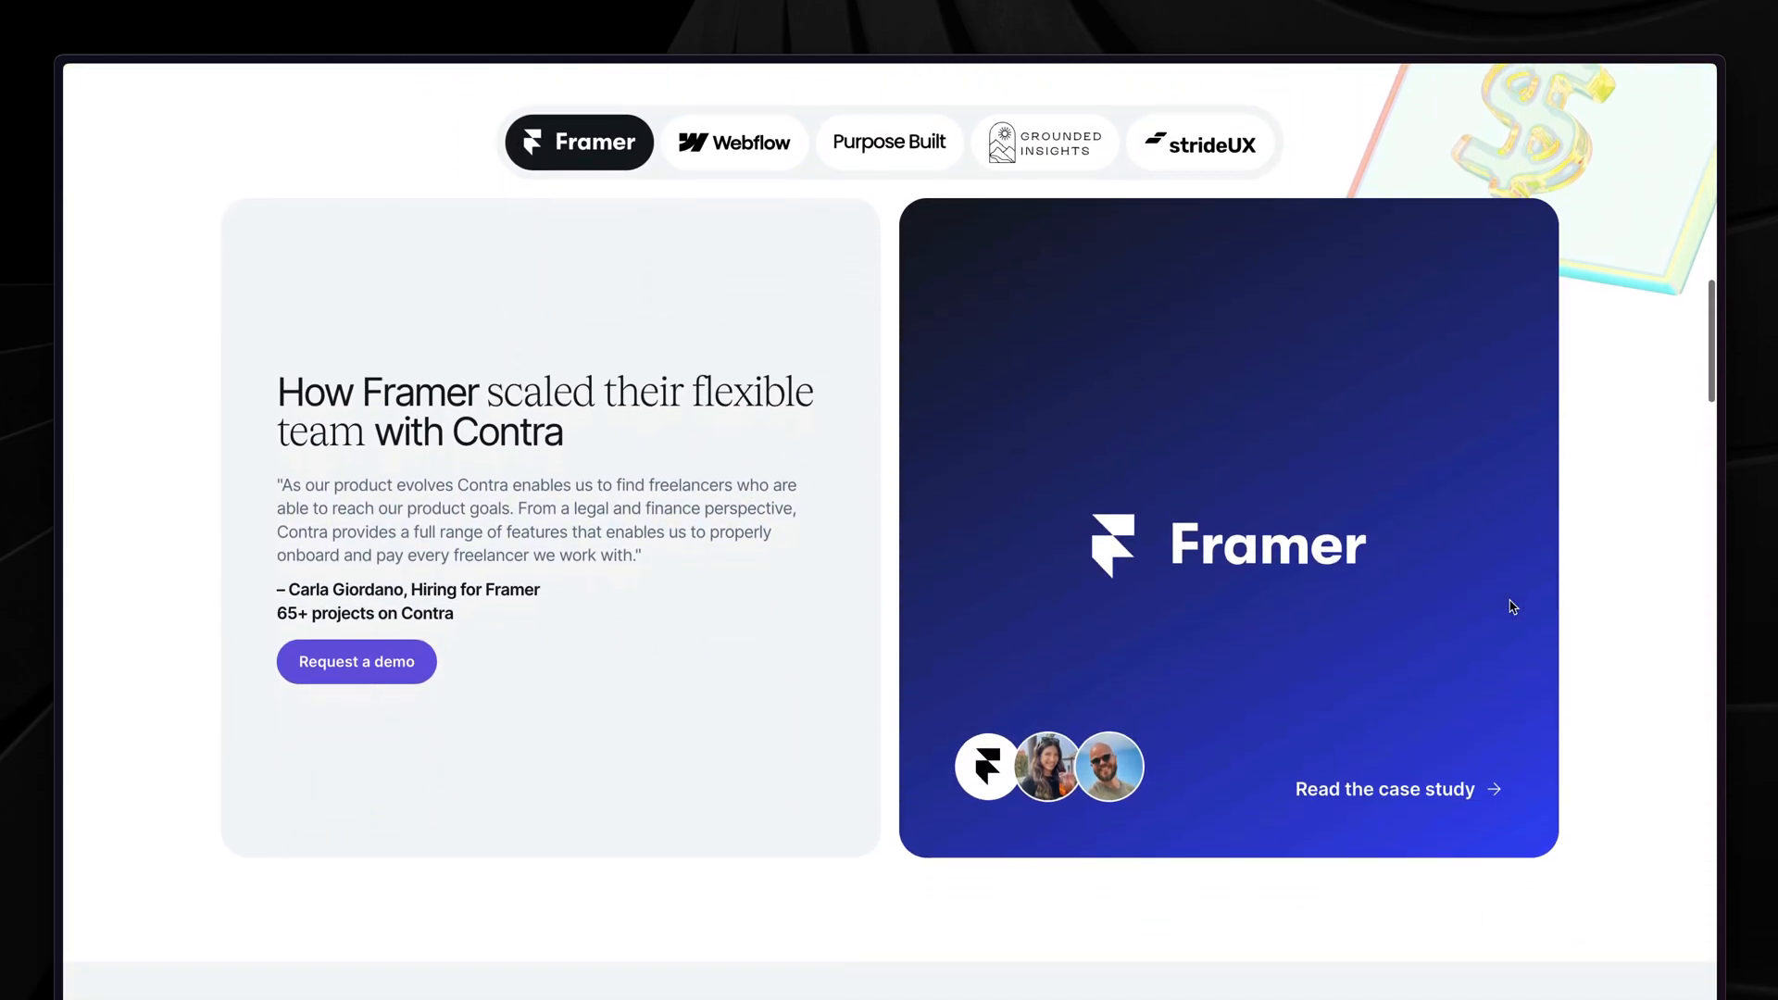
scroll(down, 3)
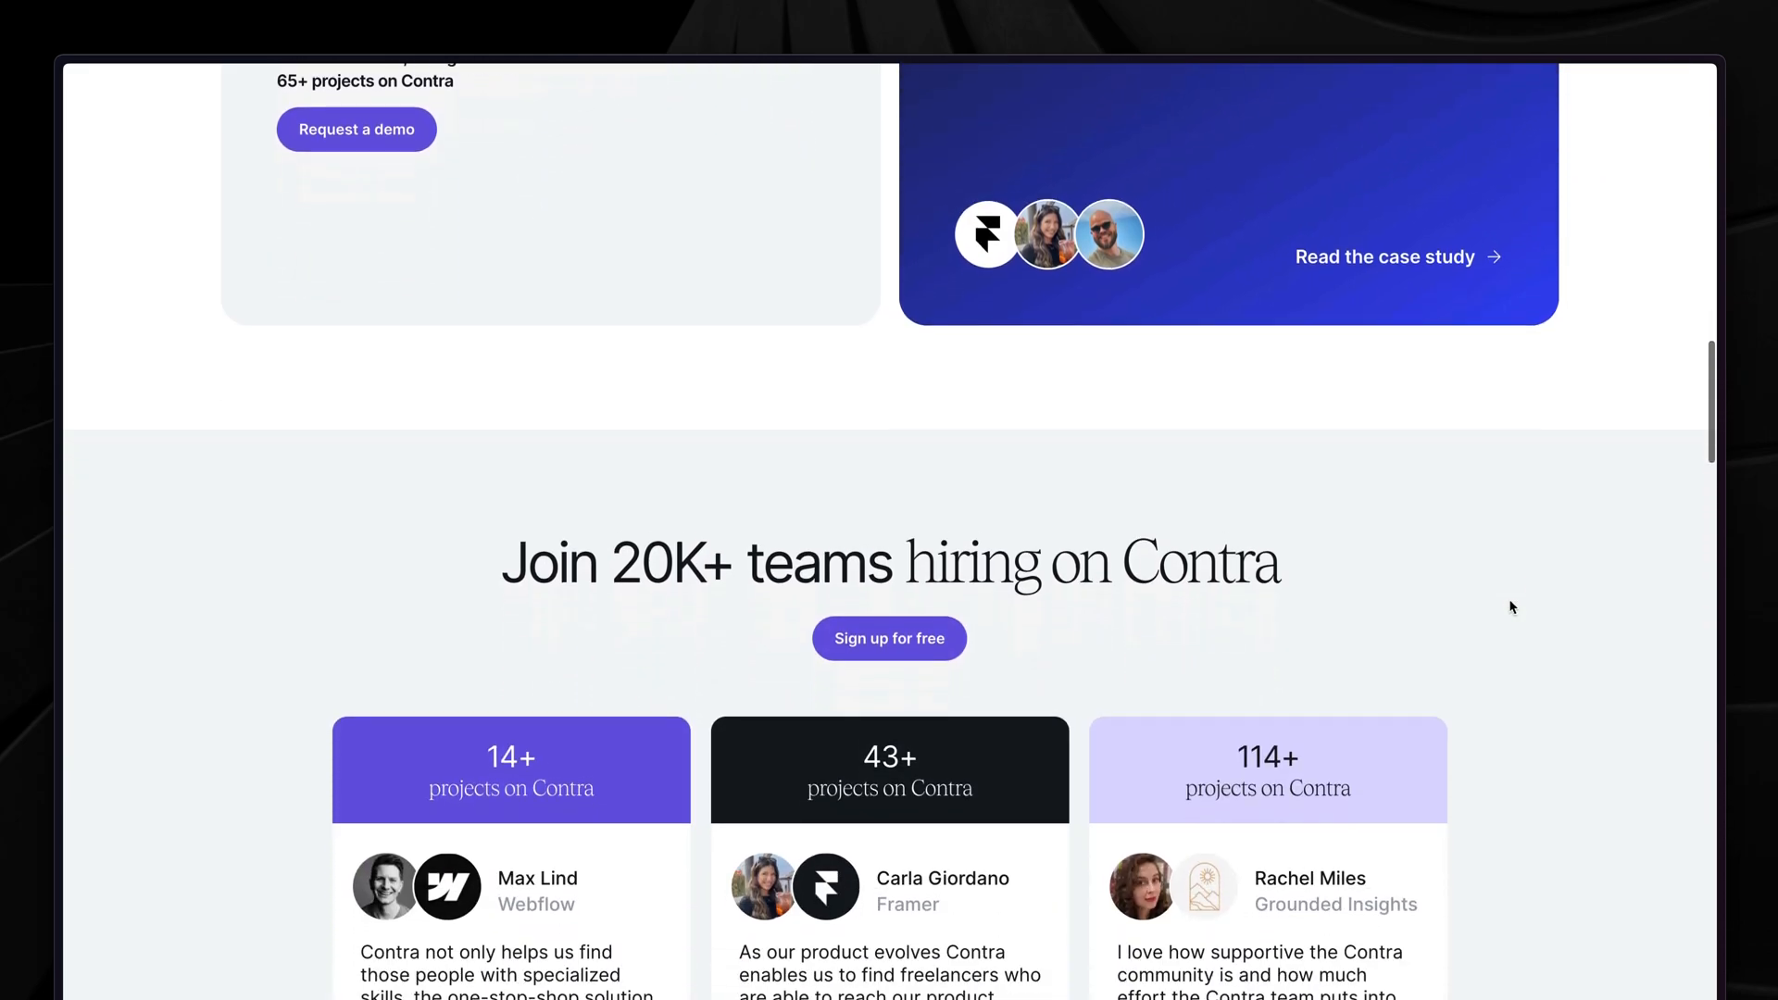
scroll(down, 3)
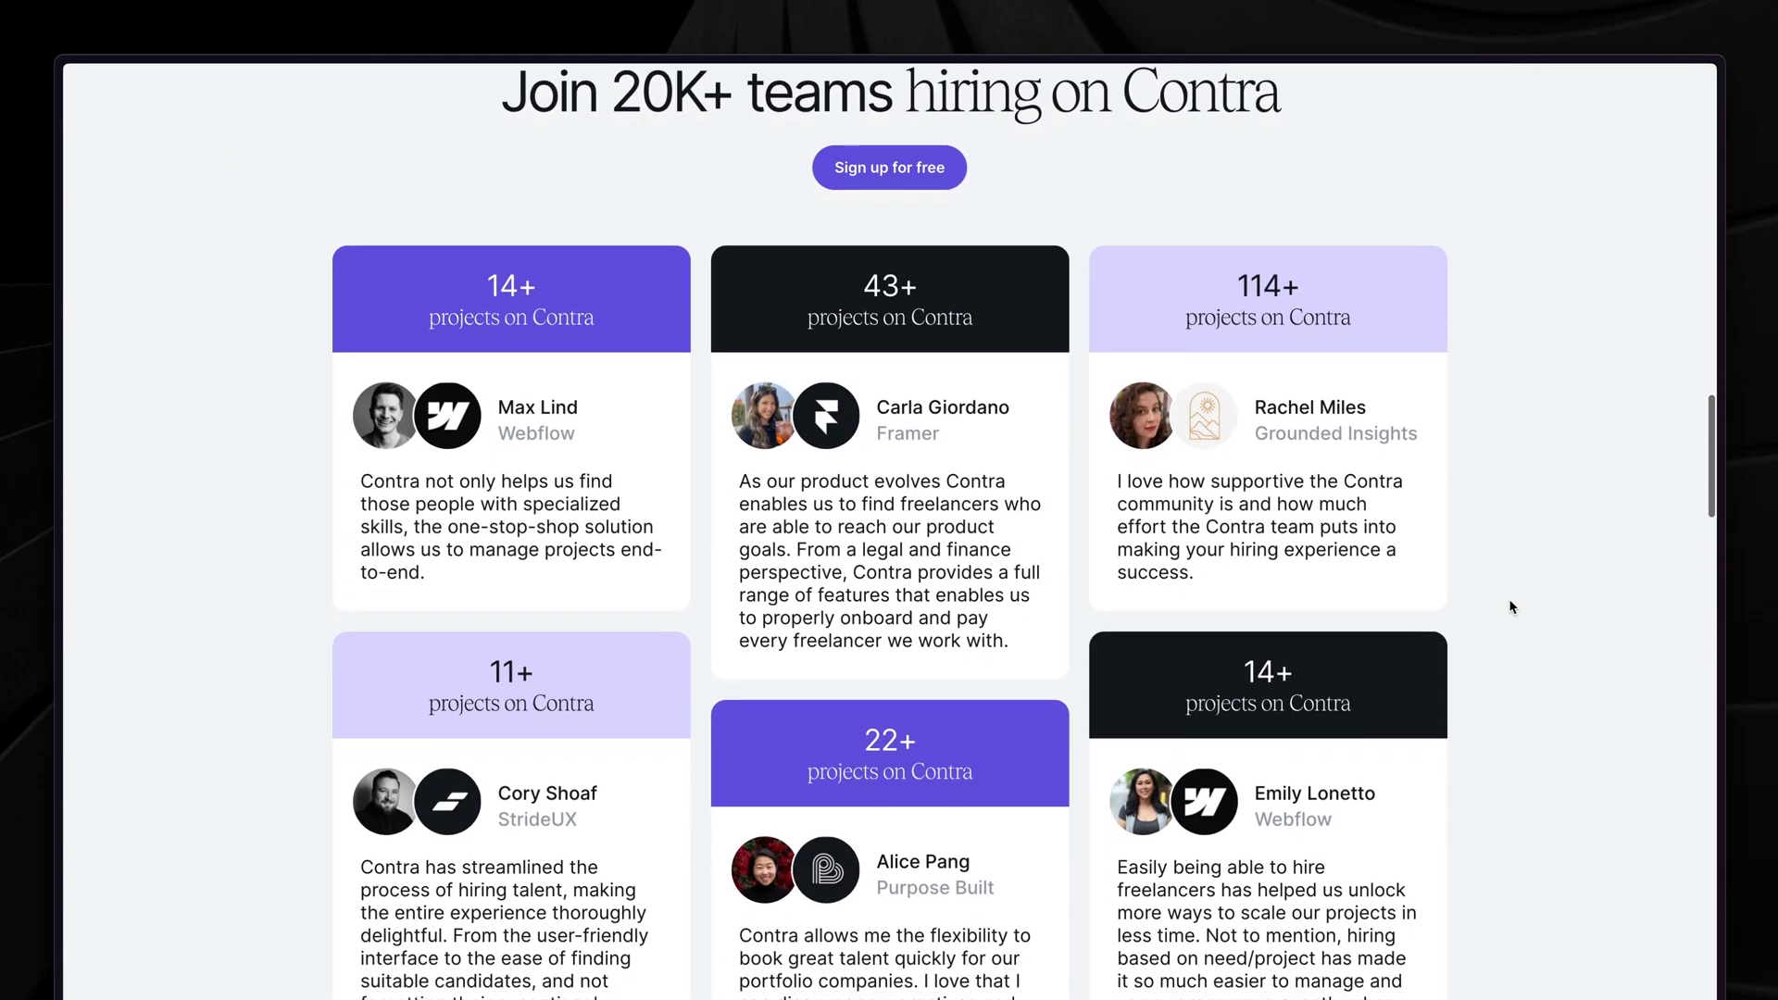
scroll(down, 3)
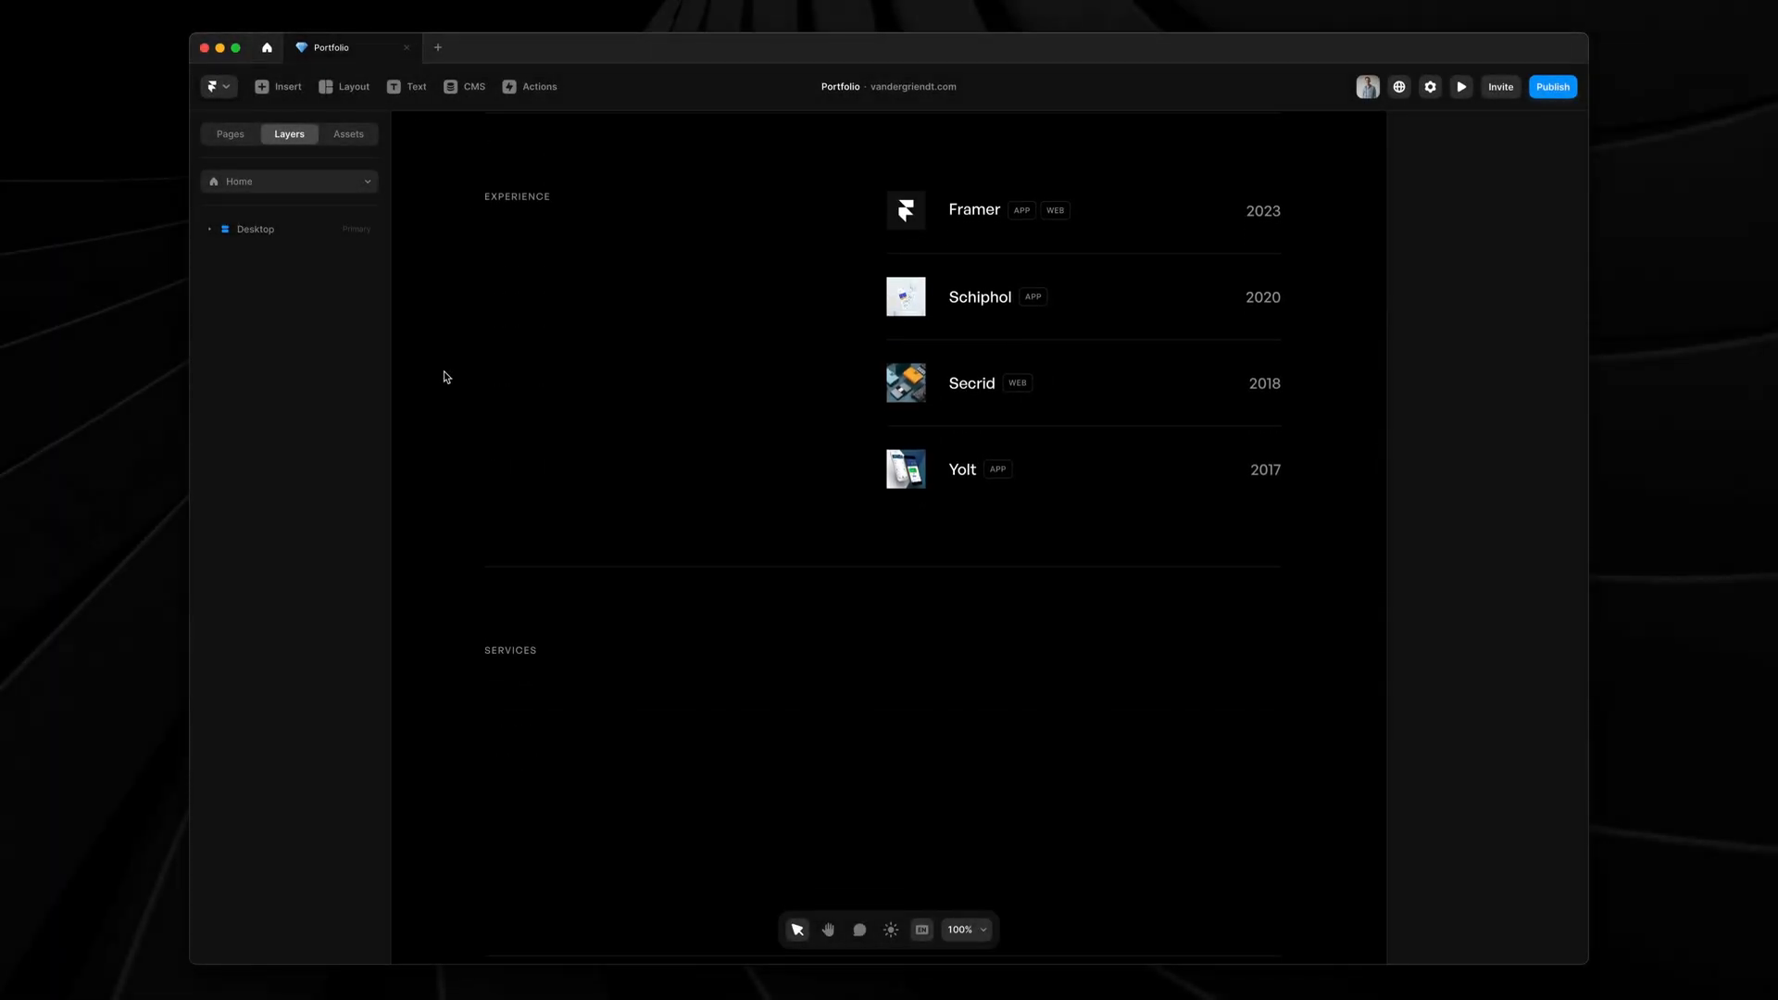
scroll(down, 3)
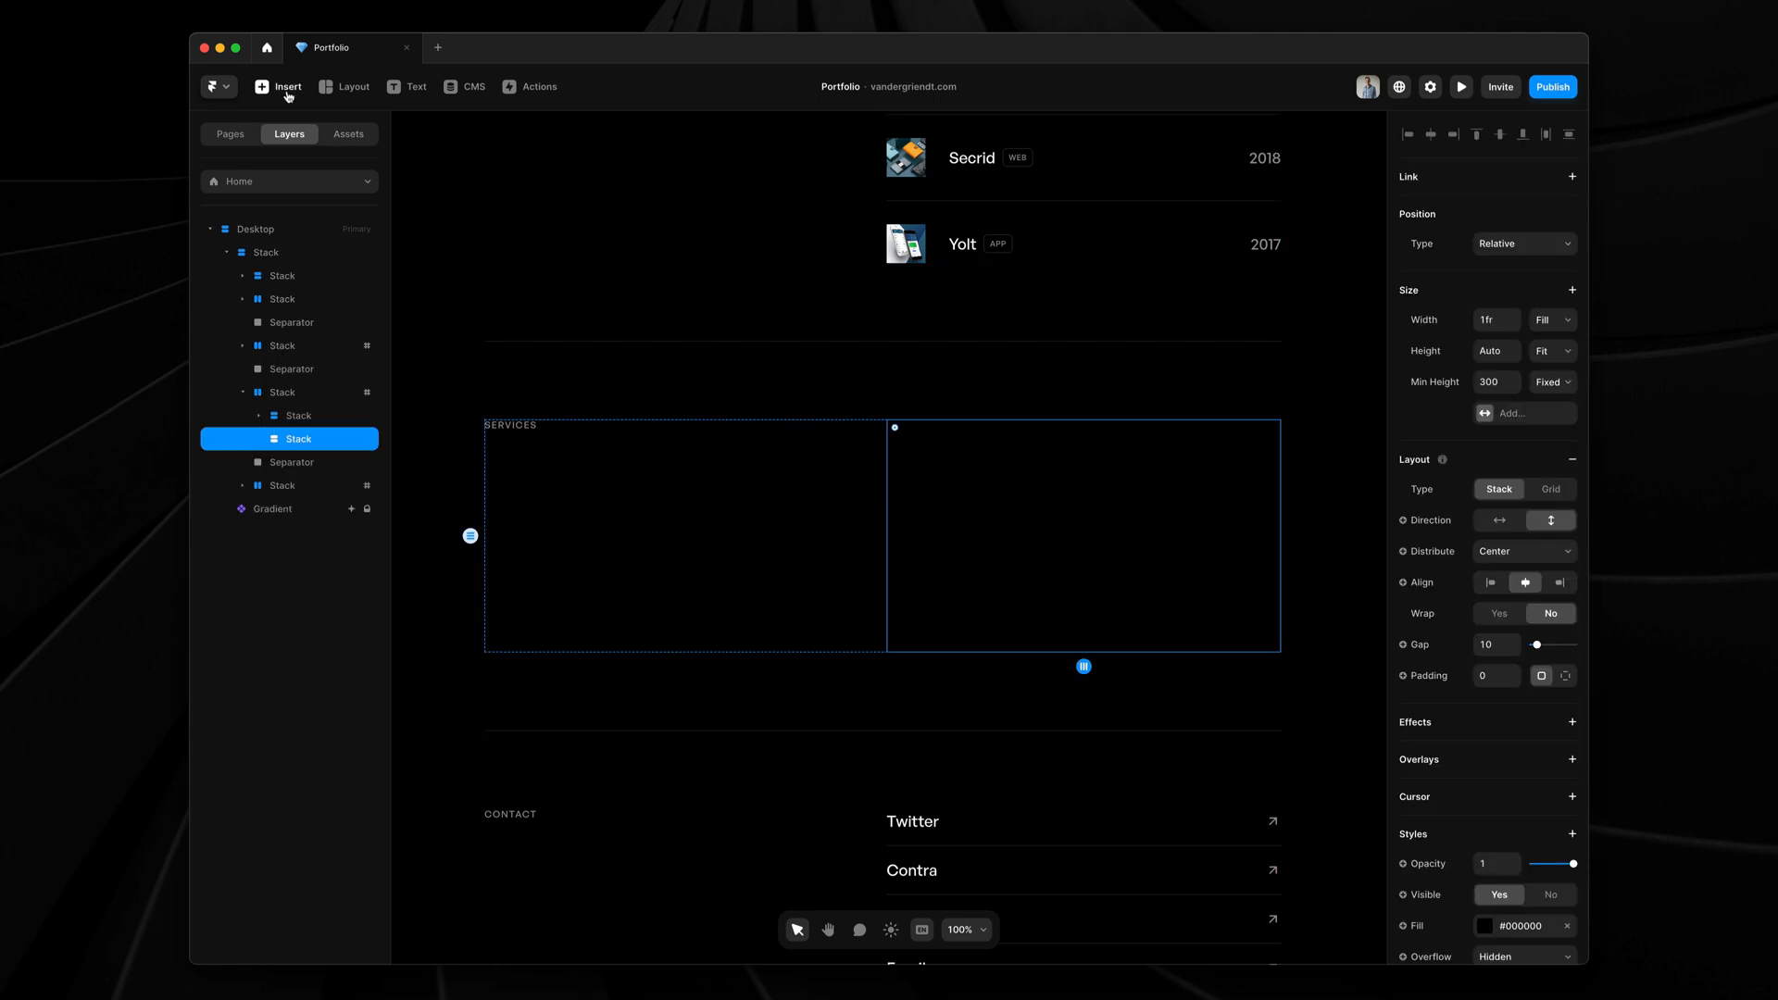
Step: Pick the Contra component from the Insert panel's Utility category
click(278, 86)
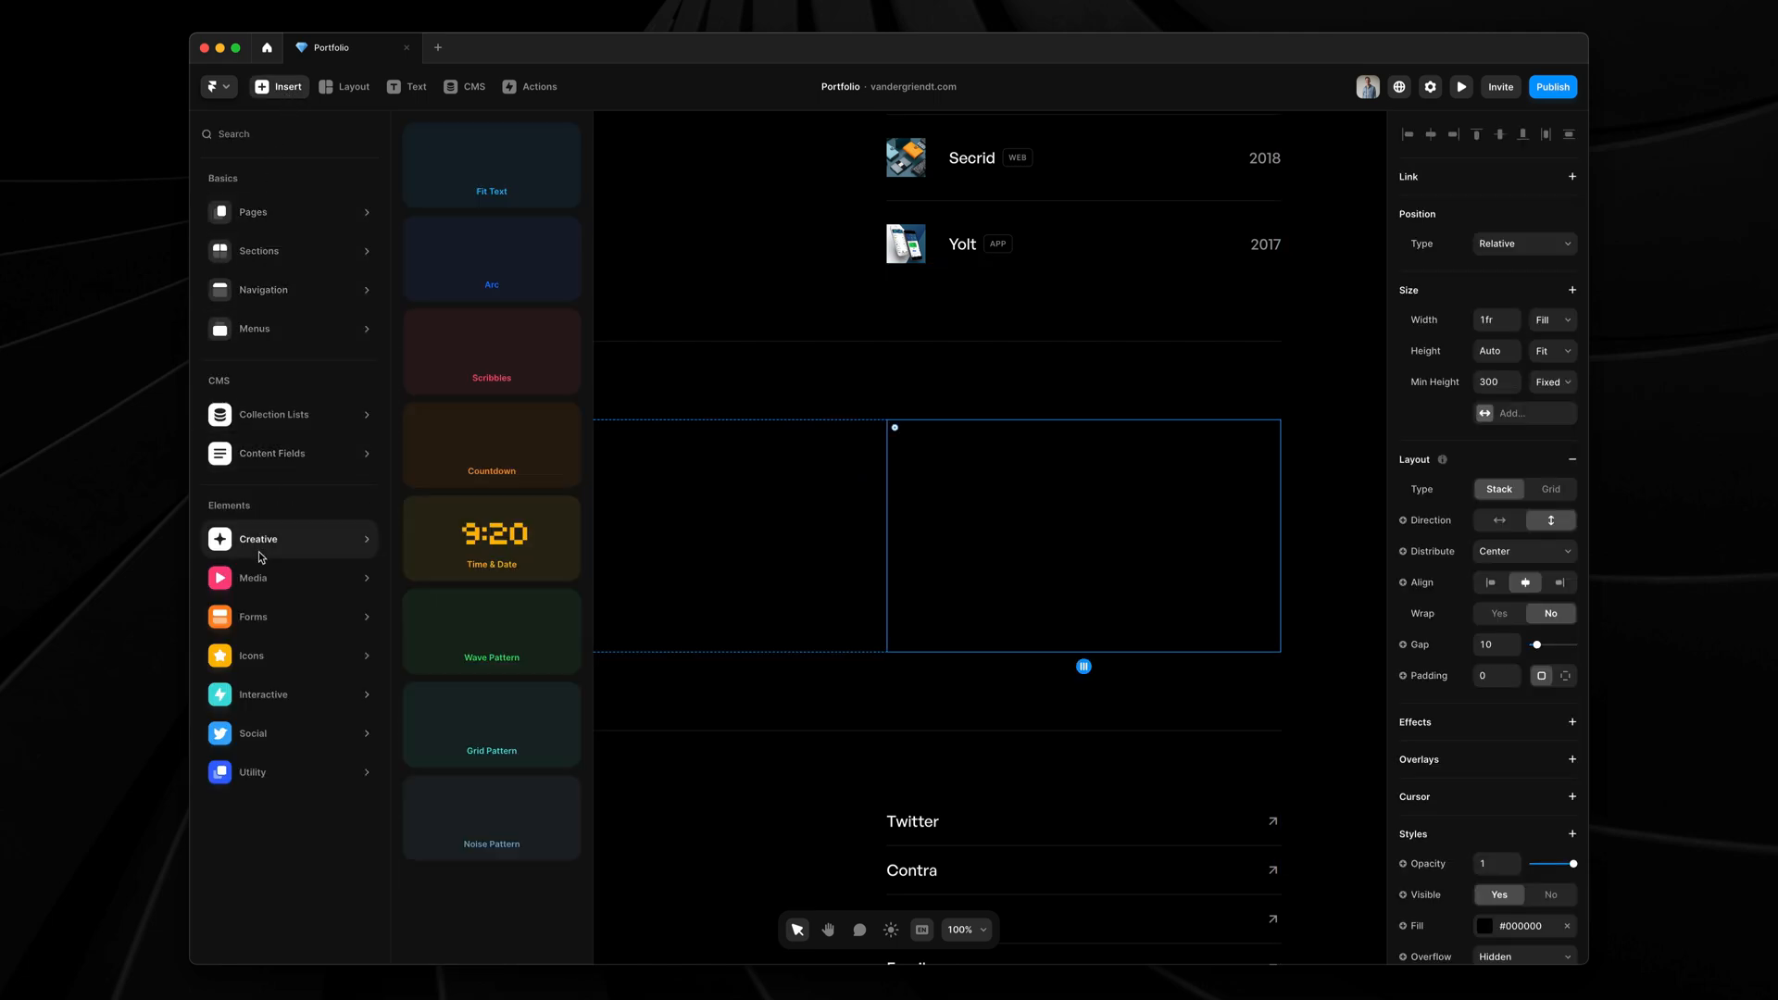
click(251, 771)
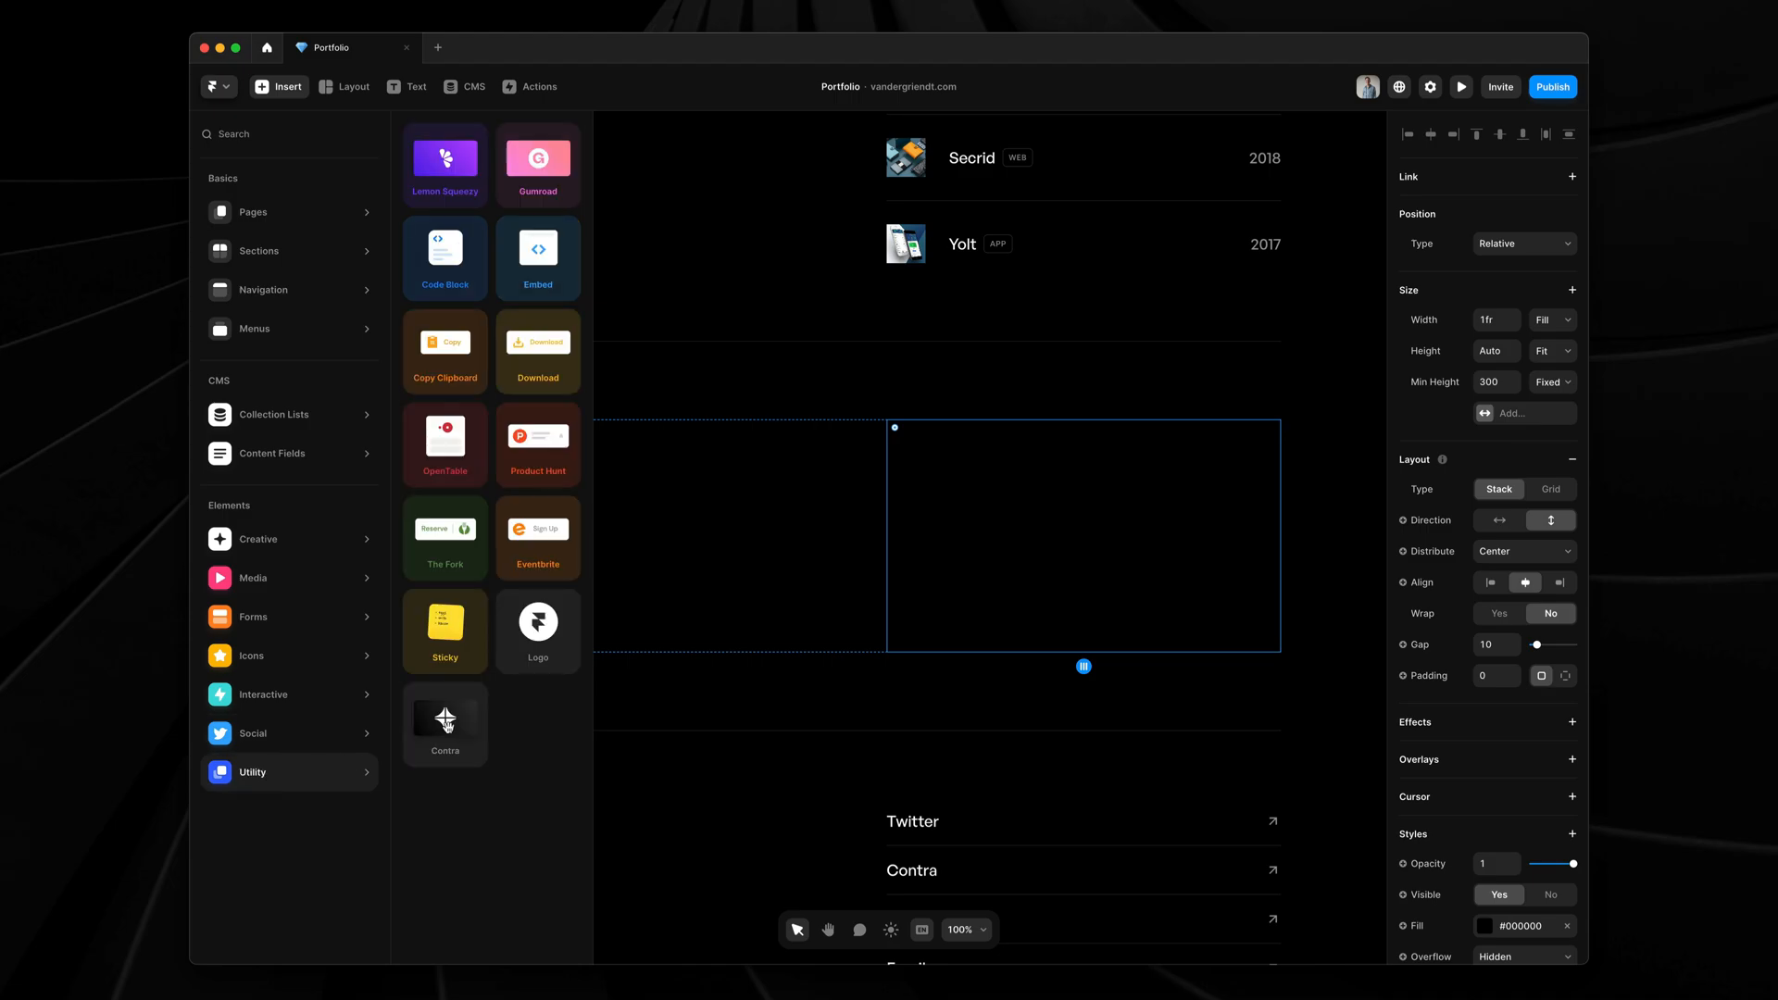
click(289, 133)
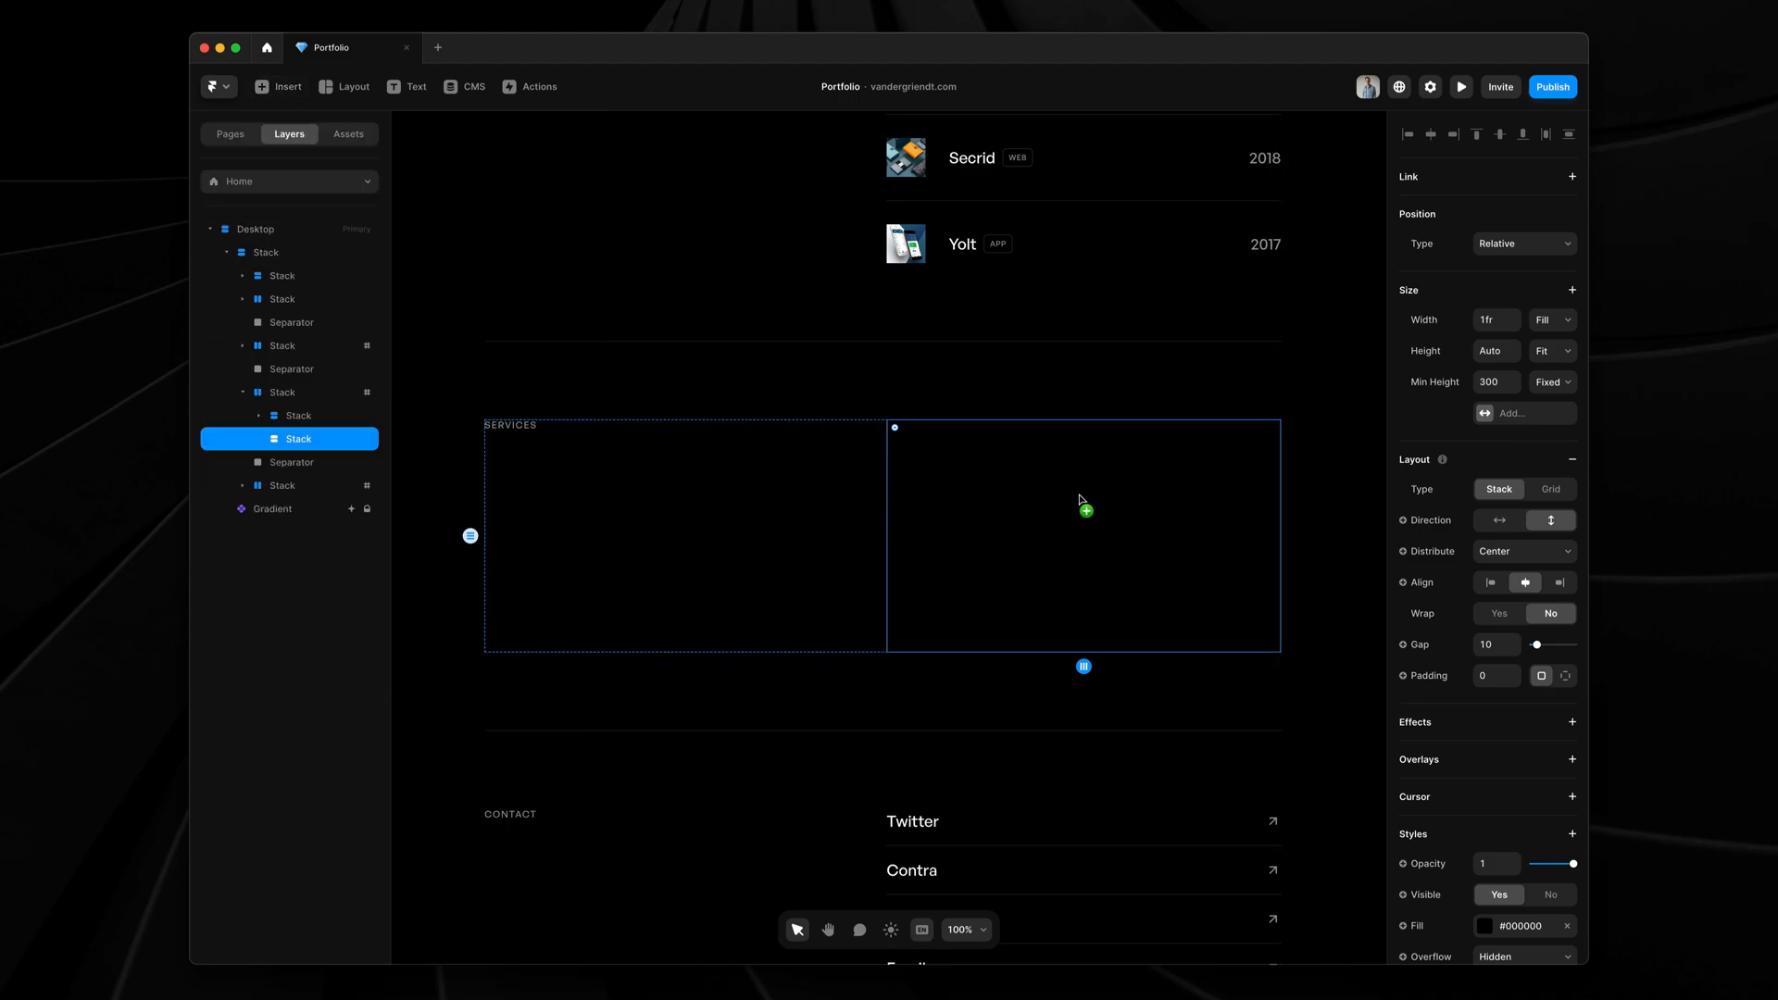
Step: Drop Contra into Services, set Width to Fill, and make the cards horizontal
click(317, 461)
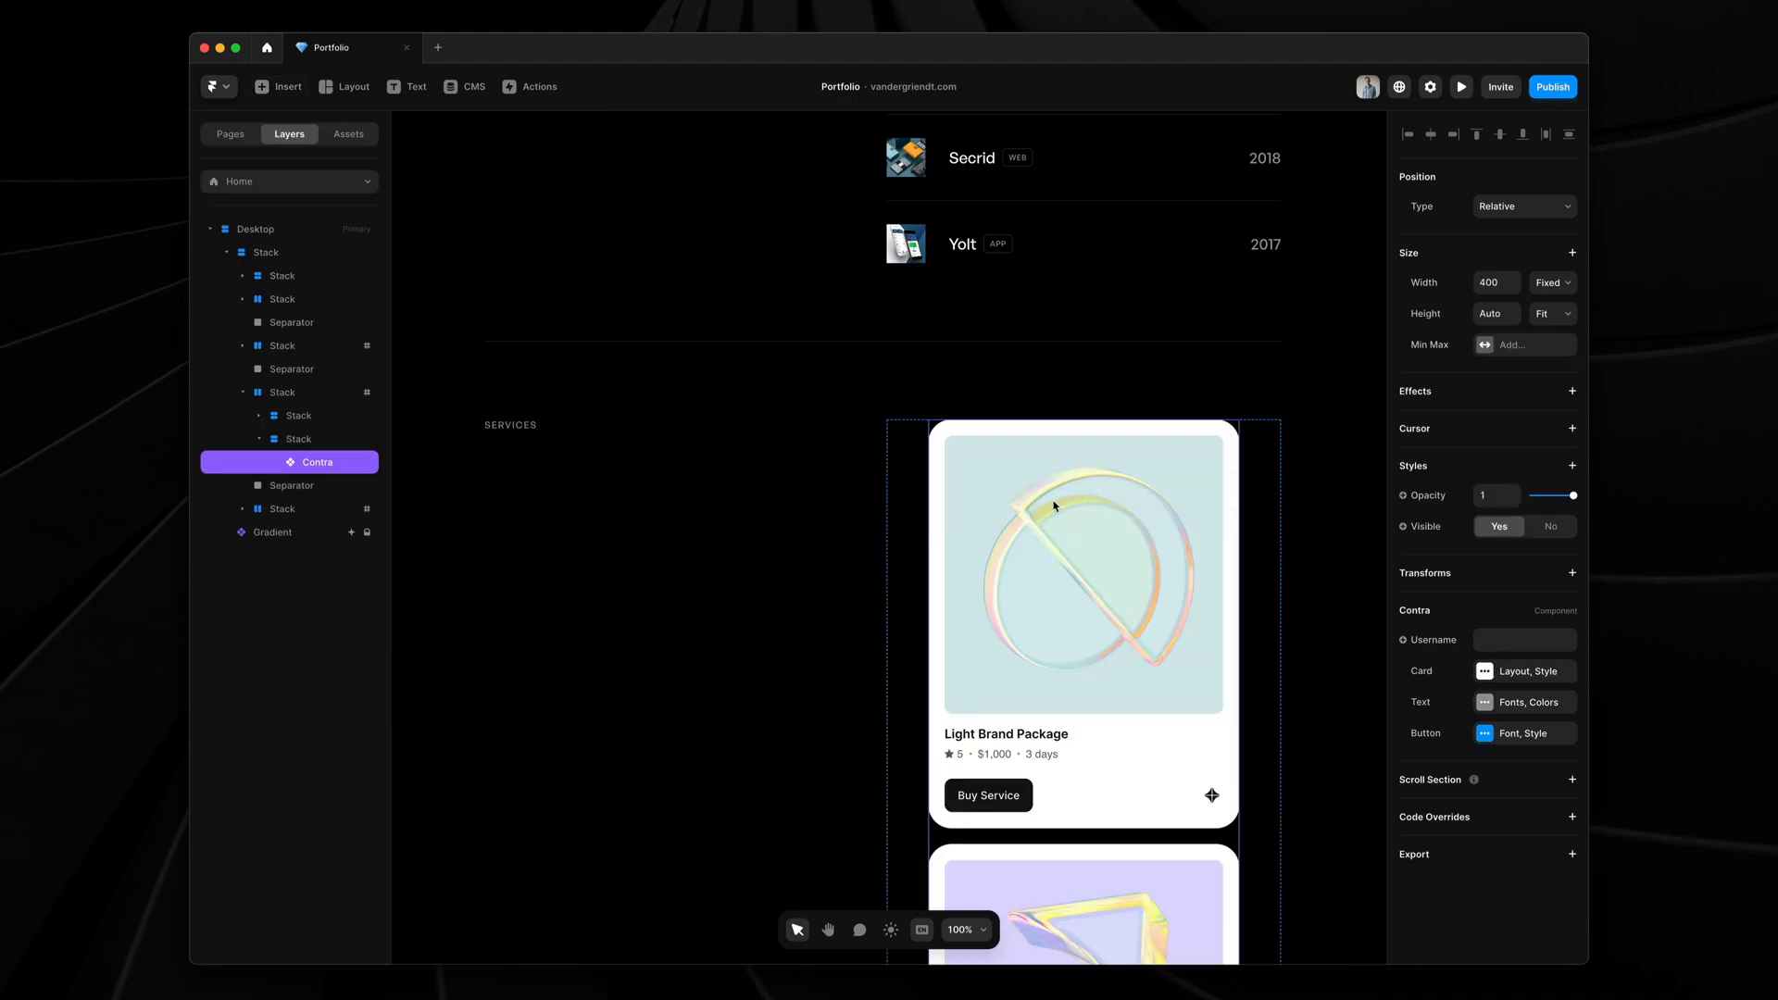
click(1549, 283)
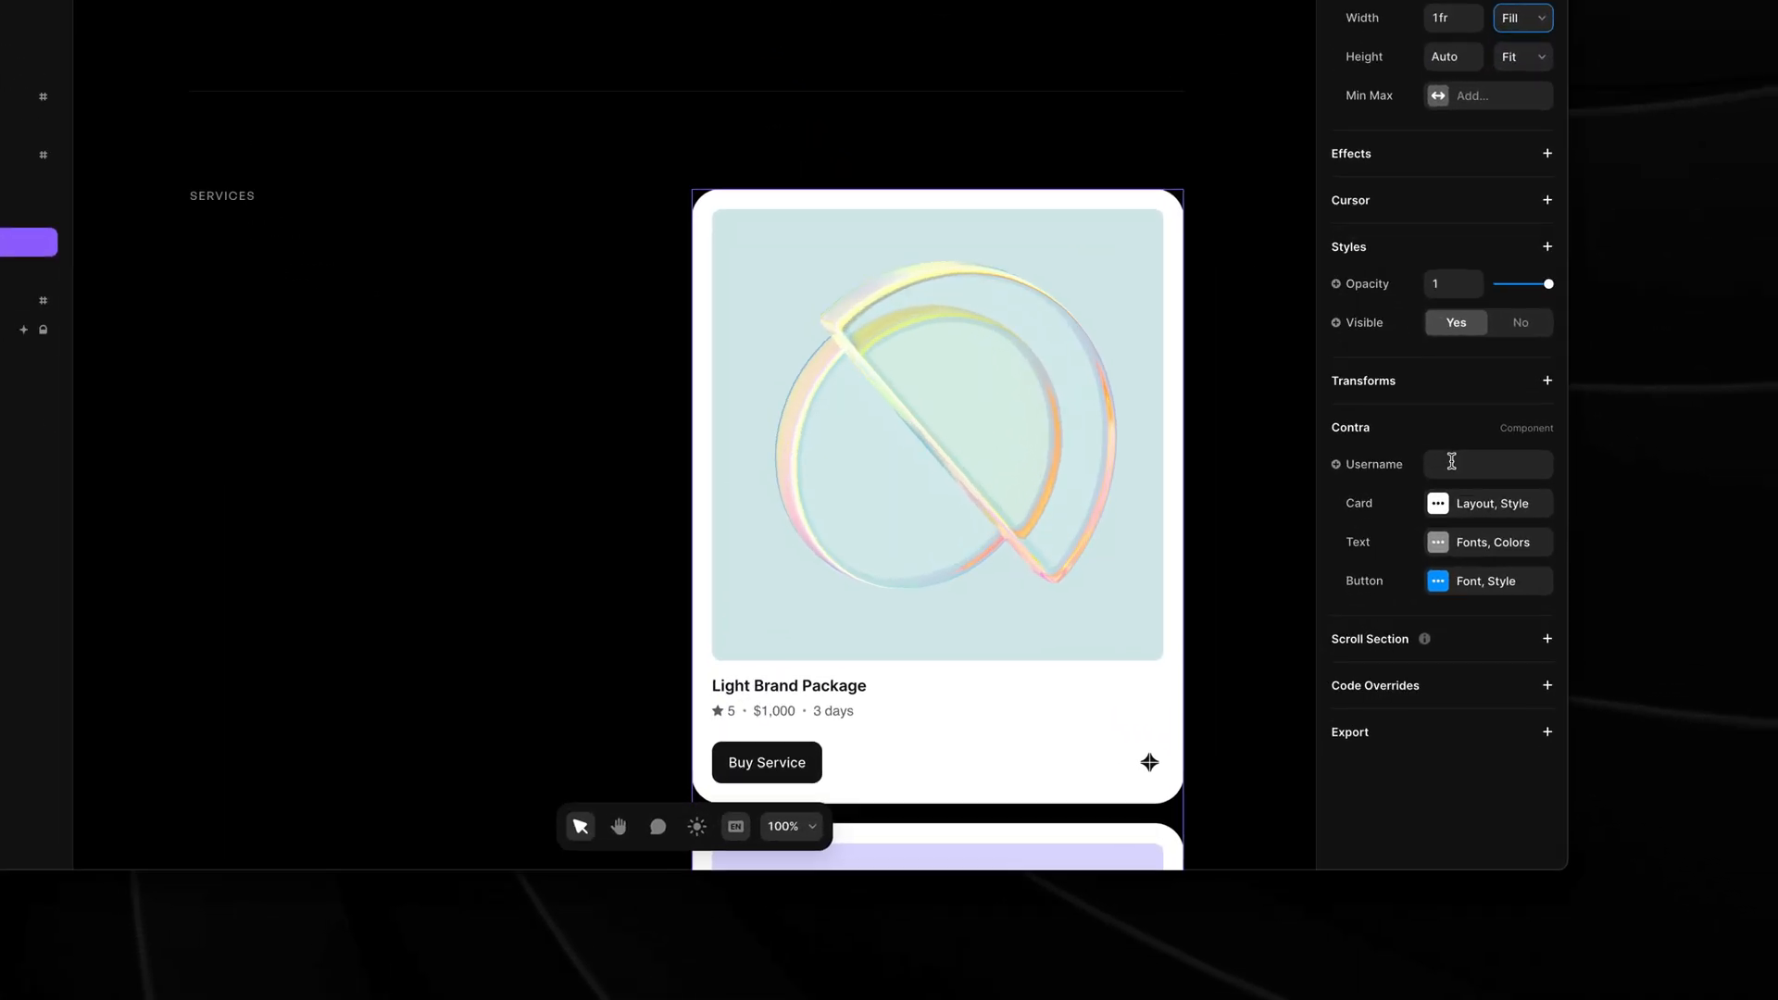
click(1487, 504)
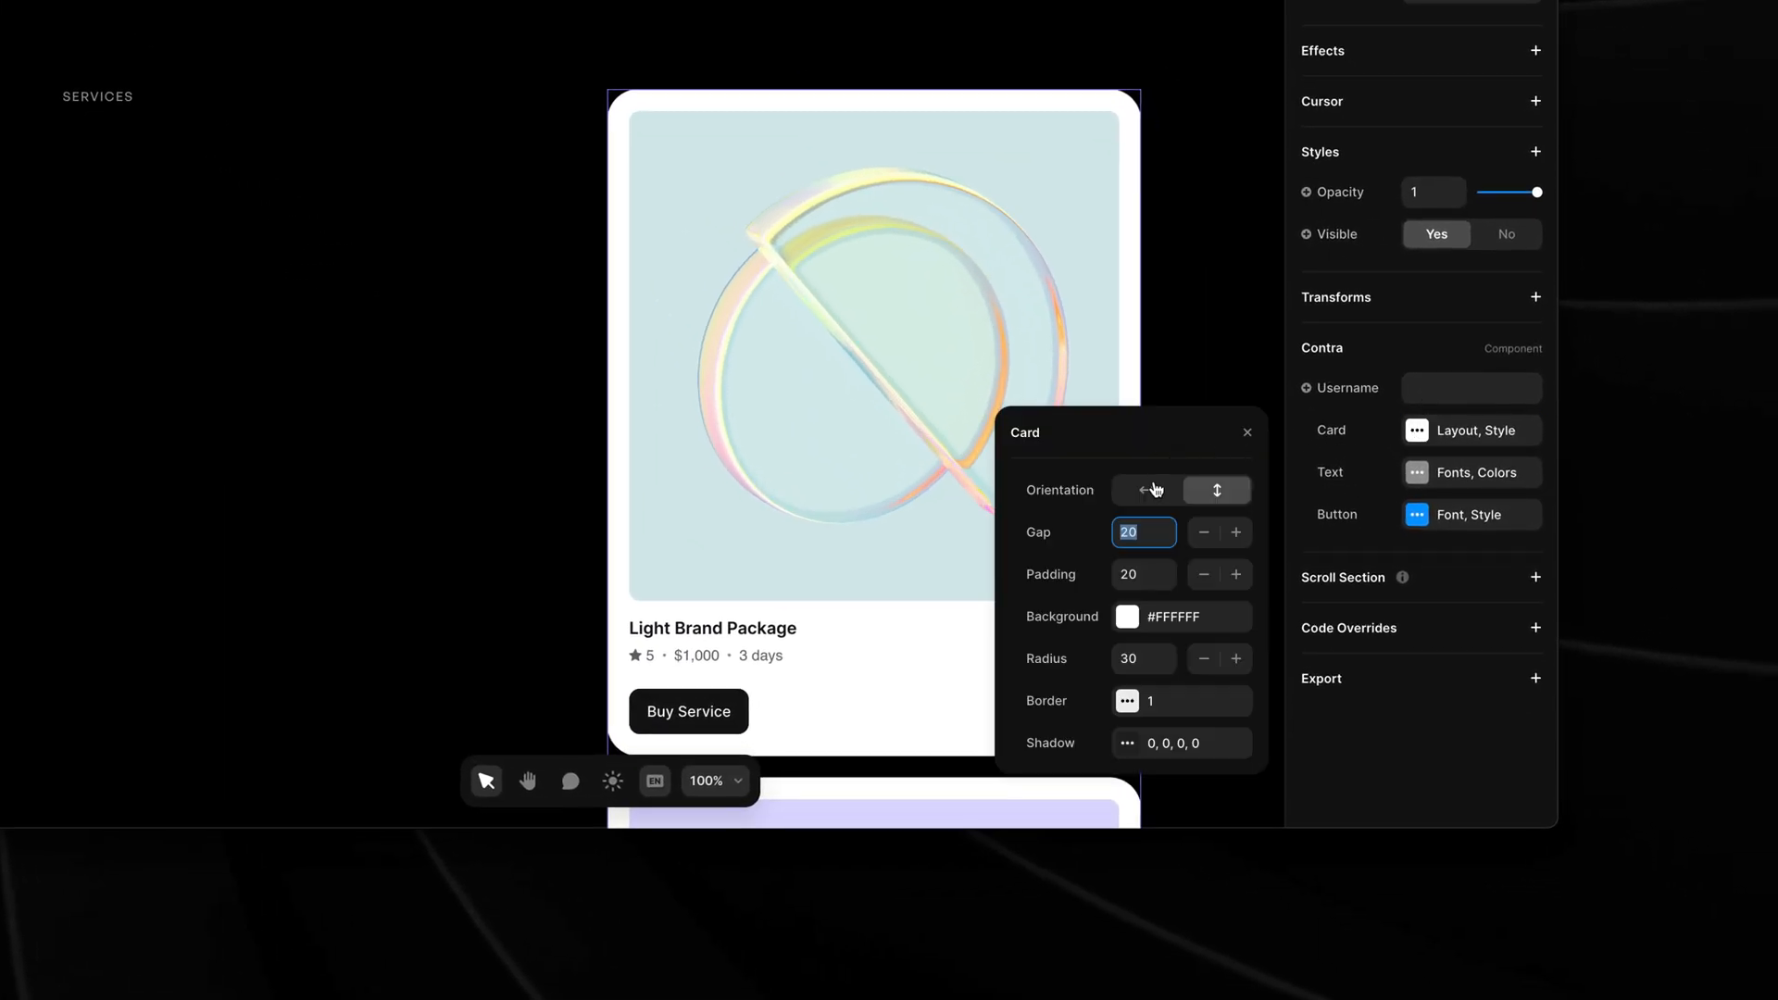
click(1146, 490)
text(30)
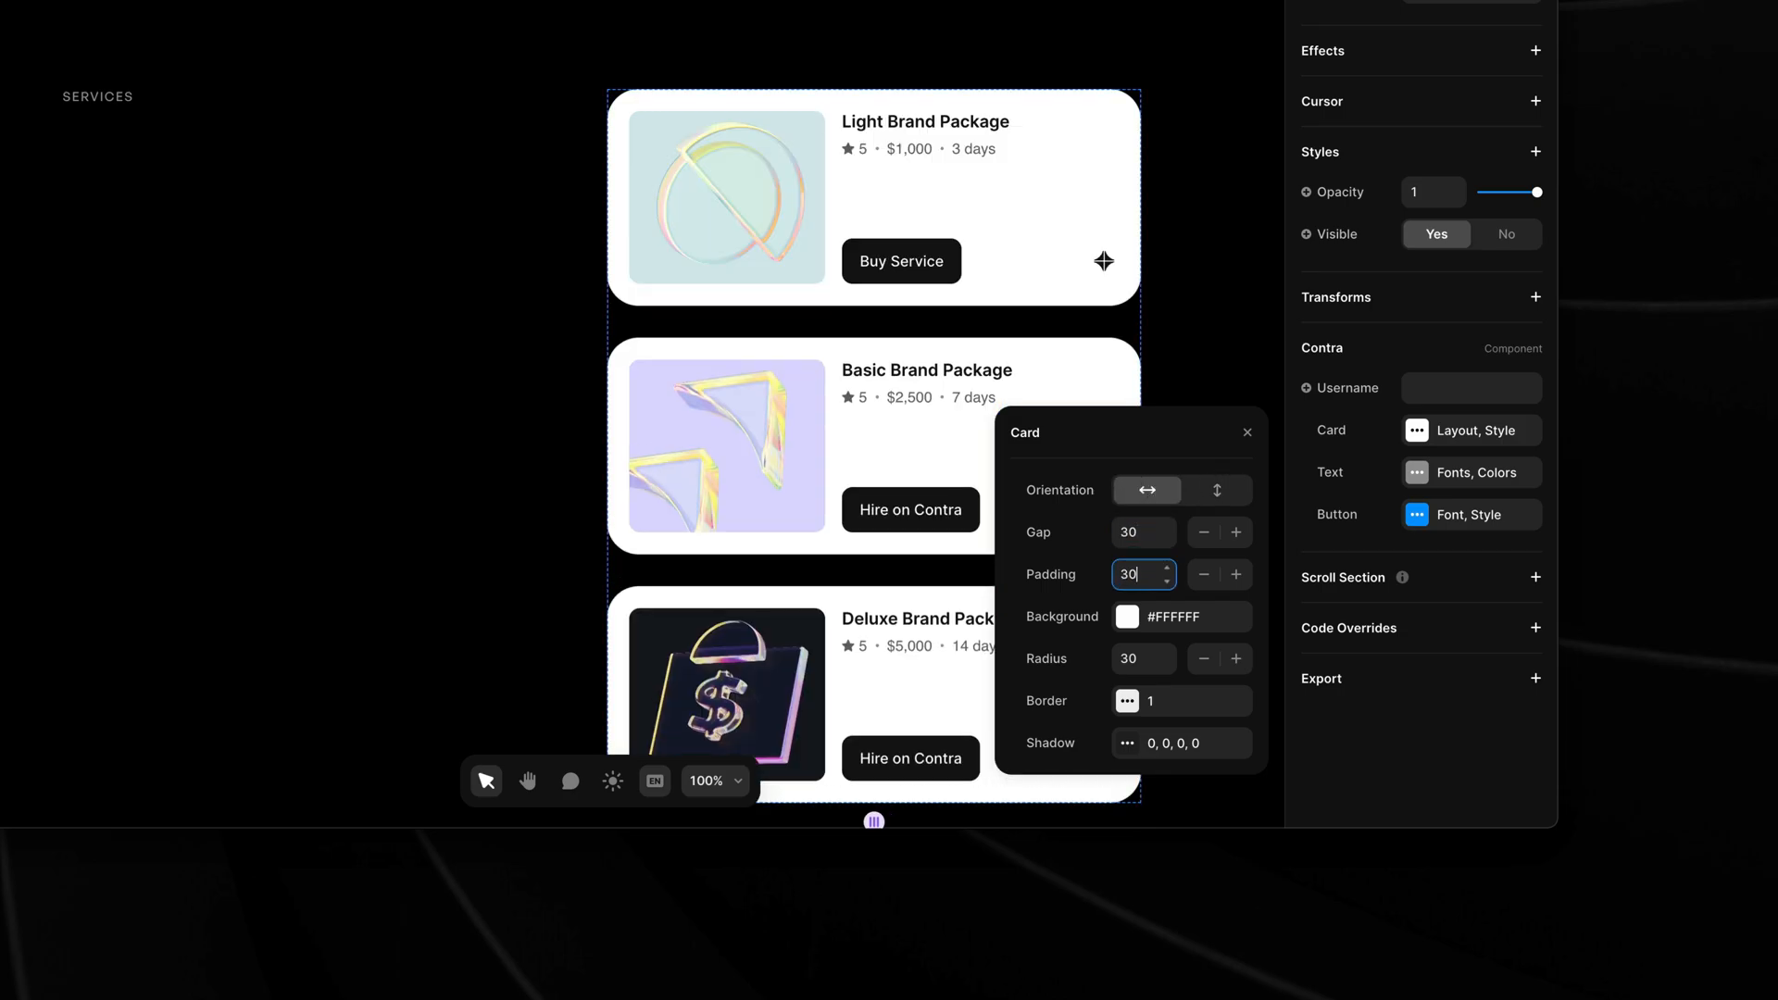
click(1127, 616)
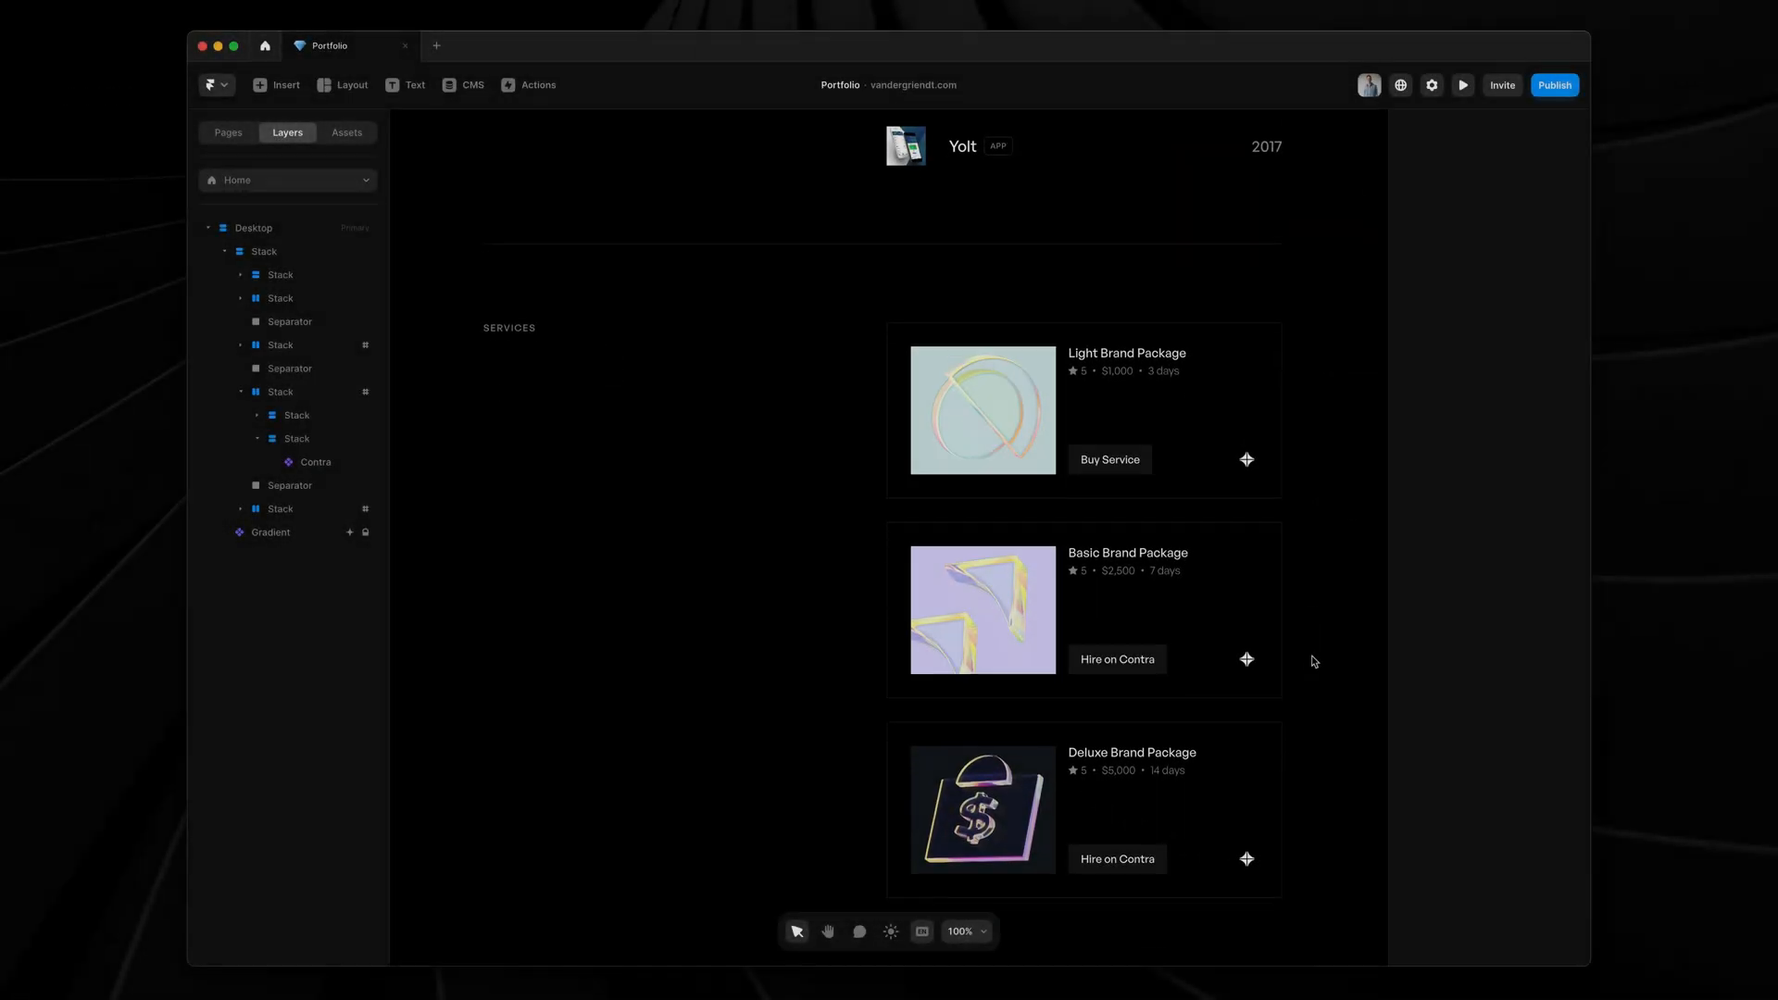
Step: Set the Contra component's username to 'er_griendt_c0v46inz'
click(315, 461)
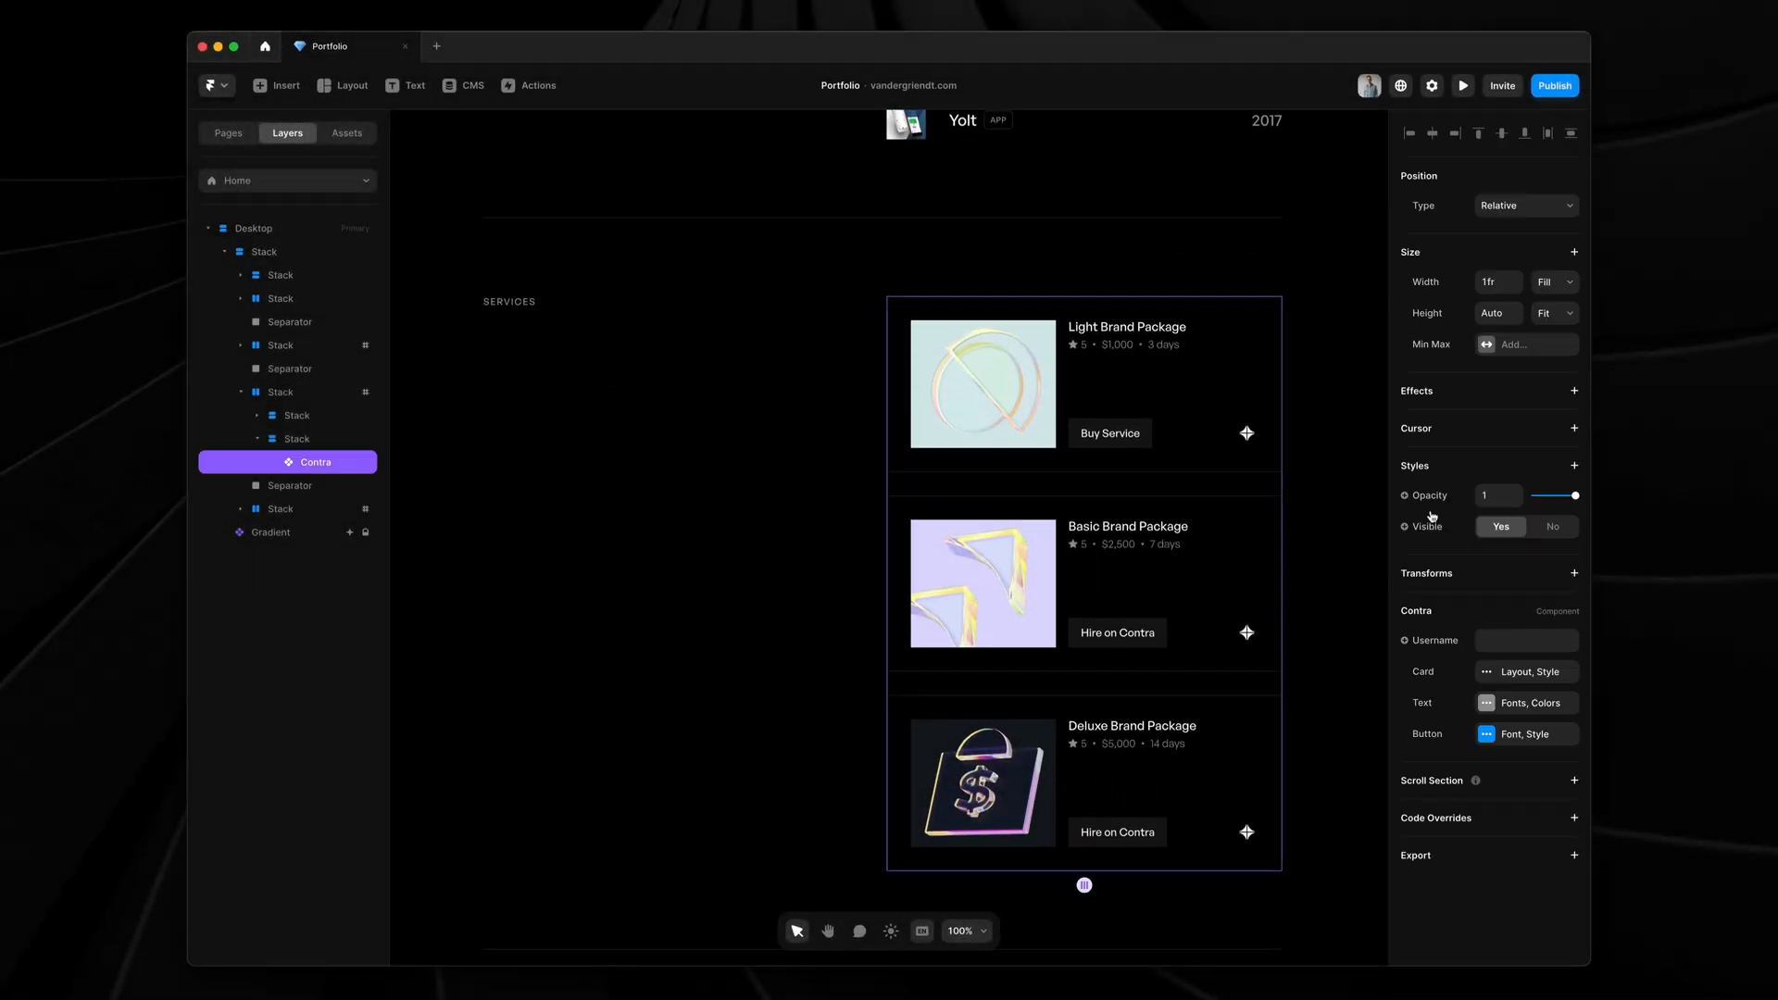
click(1526, 640)
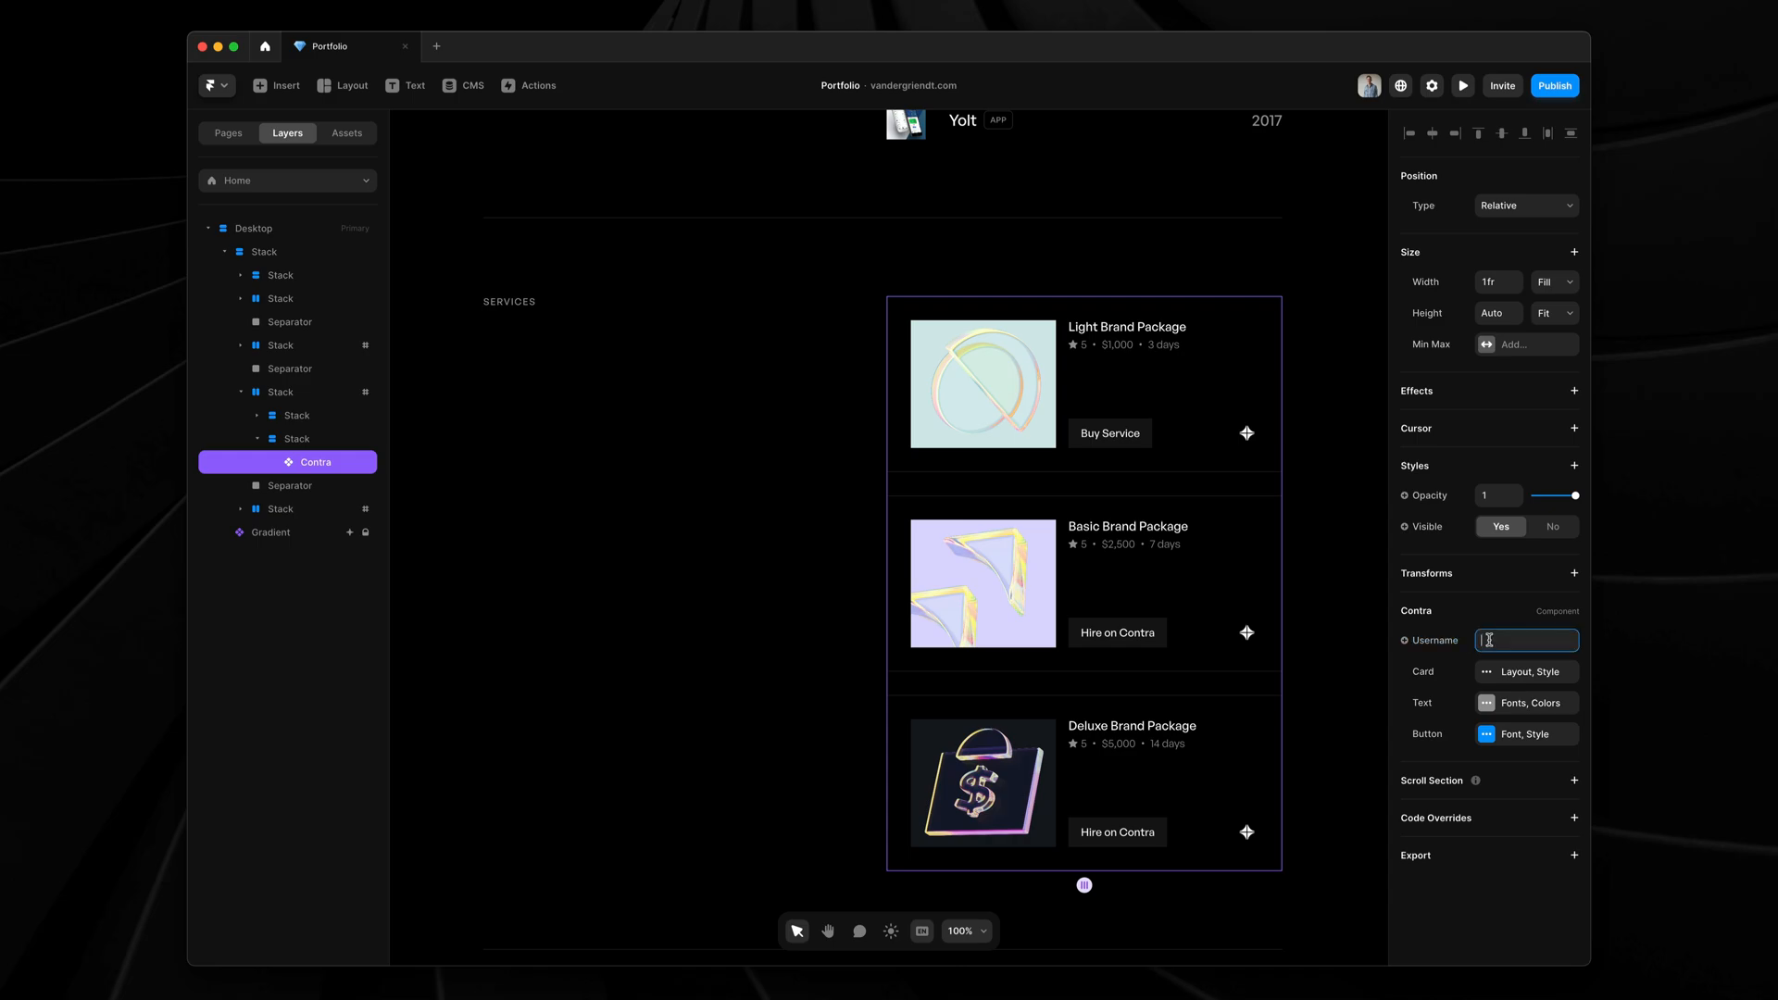
text(er_griendt_c0v46inz)
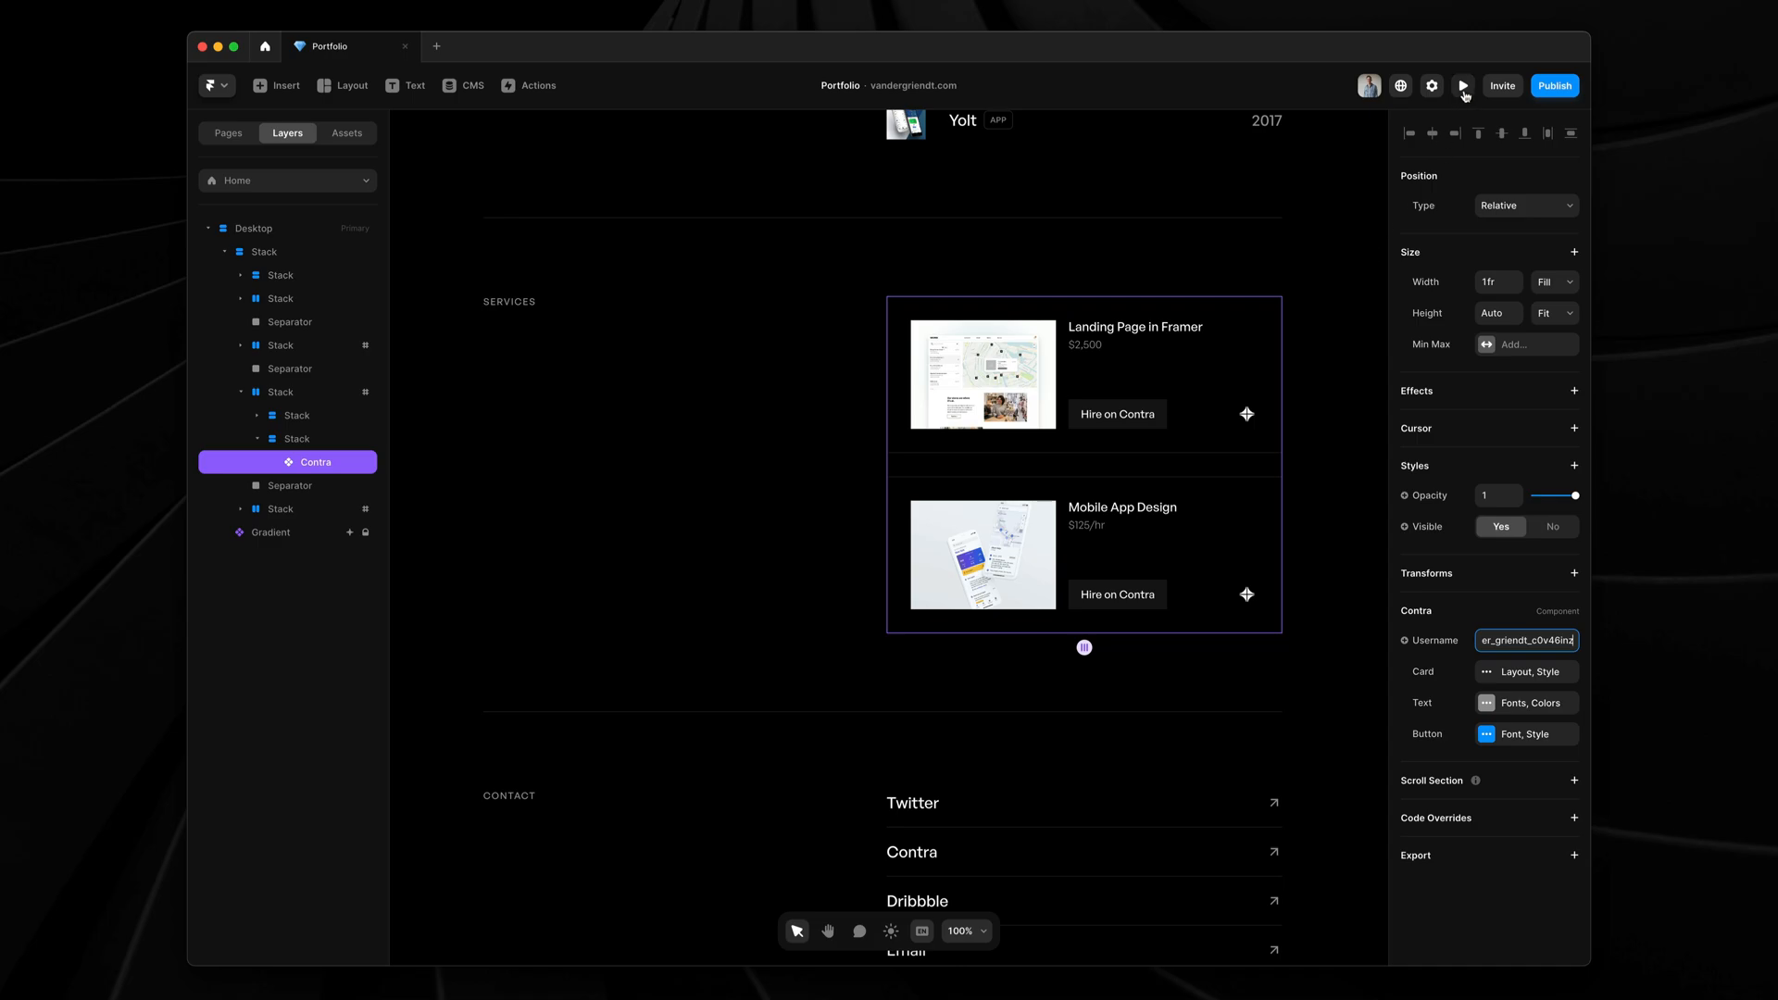
Step: Preview the live page, scroll down to Services, then close the preview
click(1463, 85)
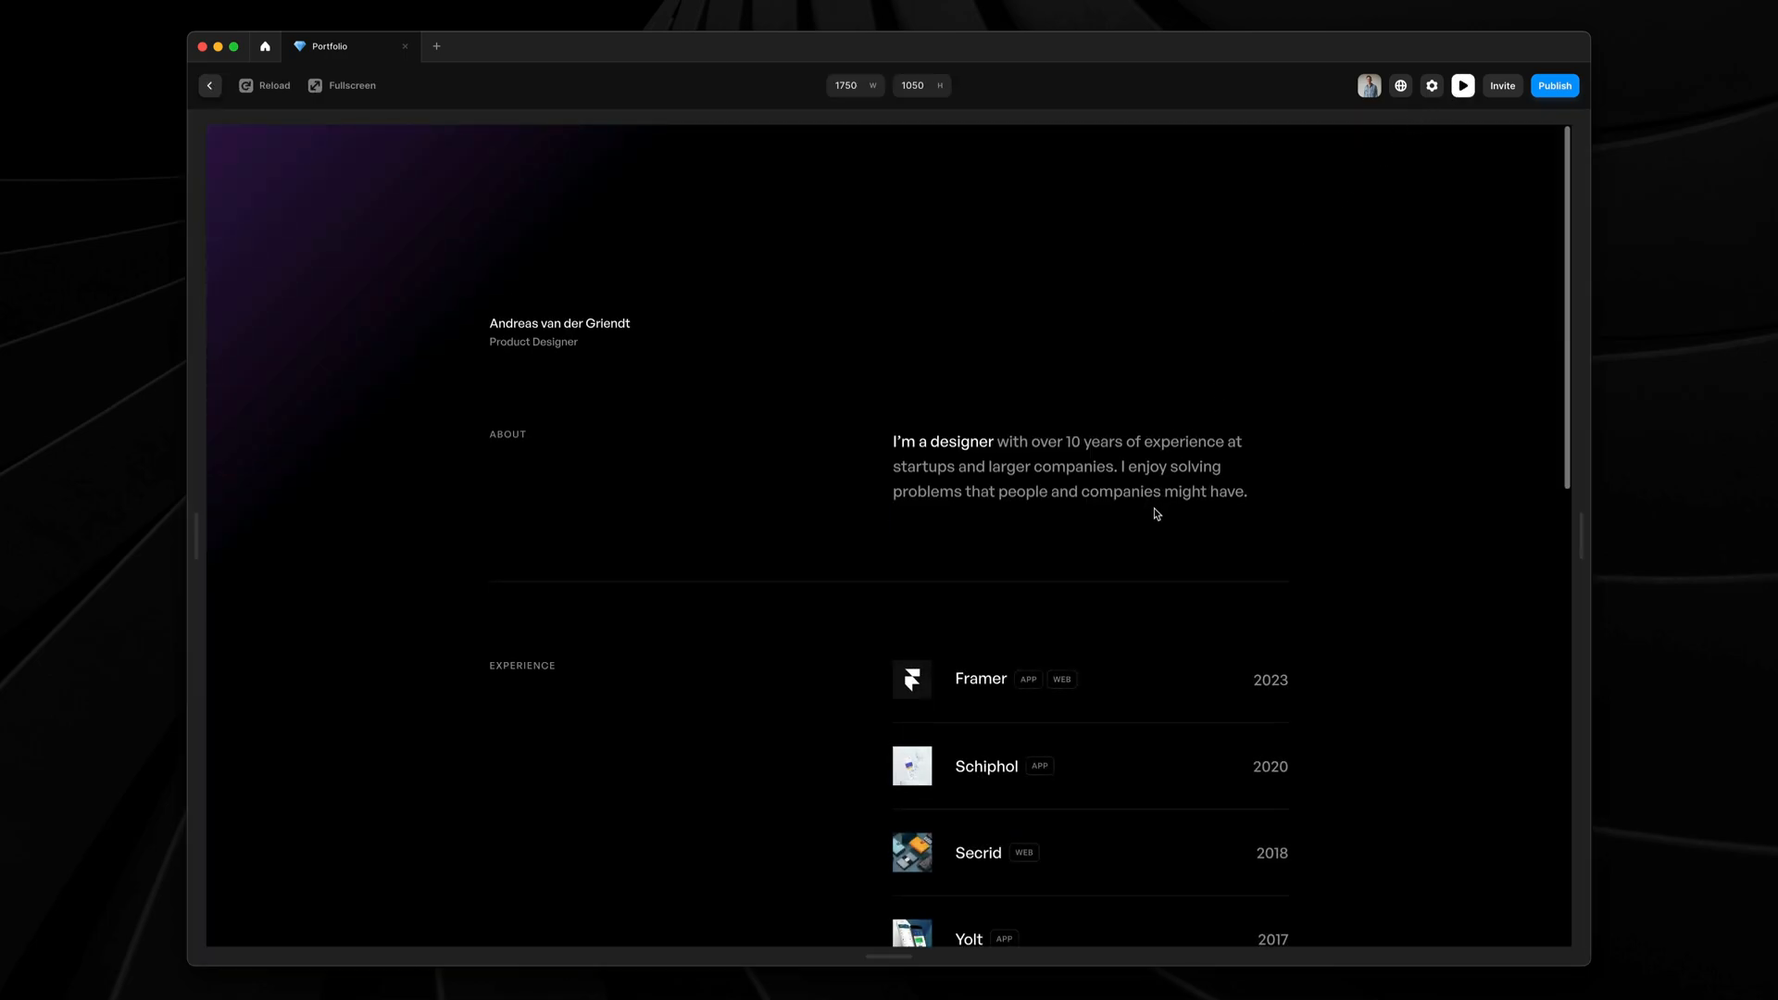
scroll(down, 3)
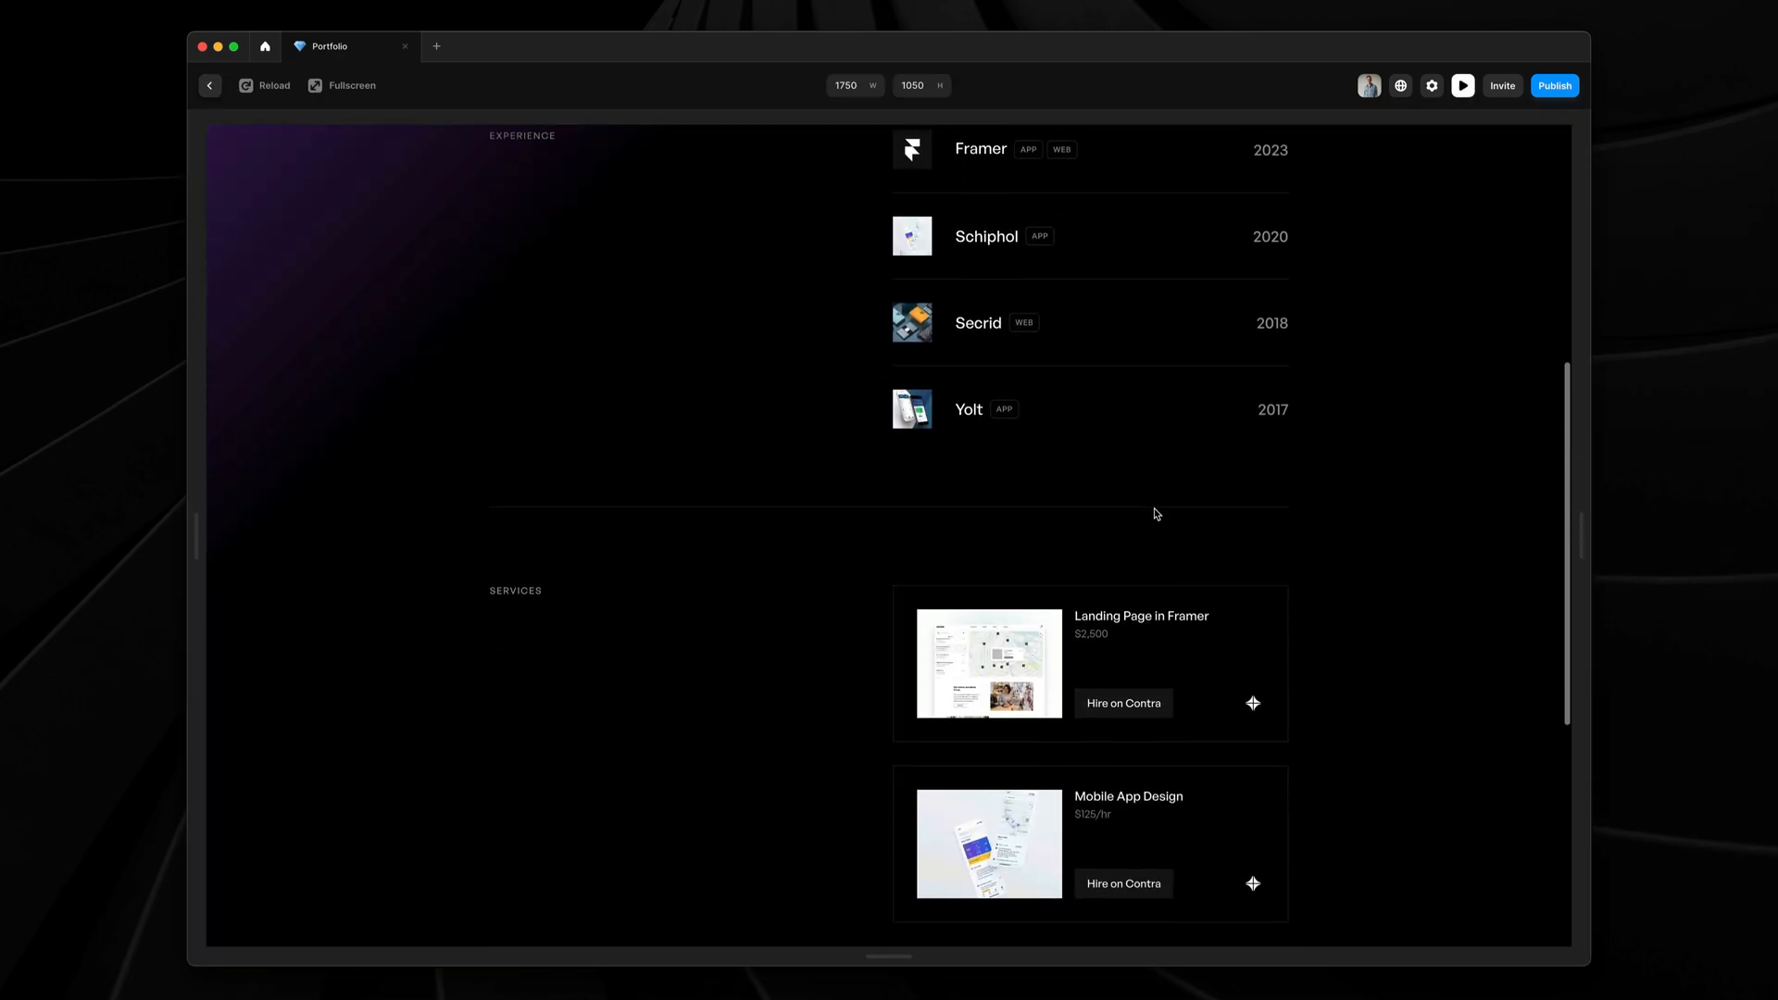
scroll(down, 3)
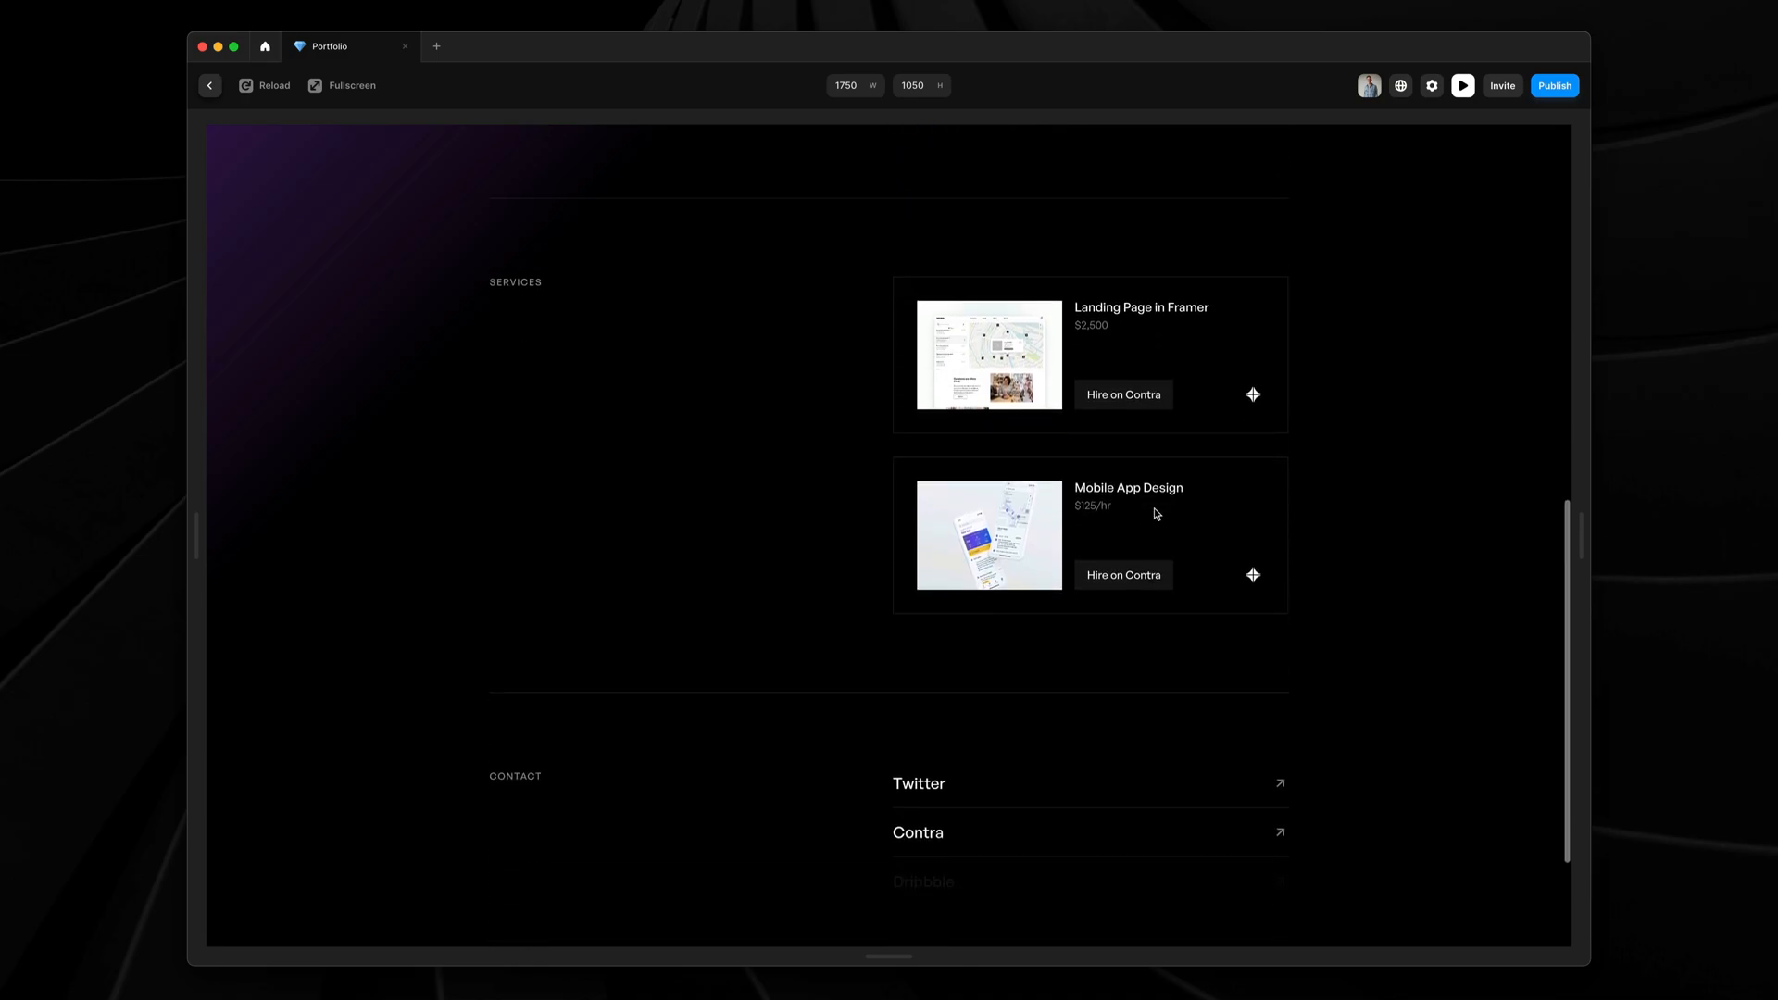
click(1461, 85)
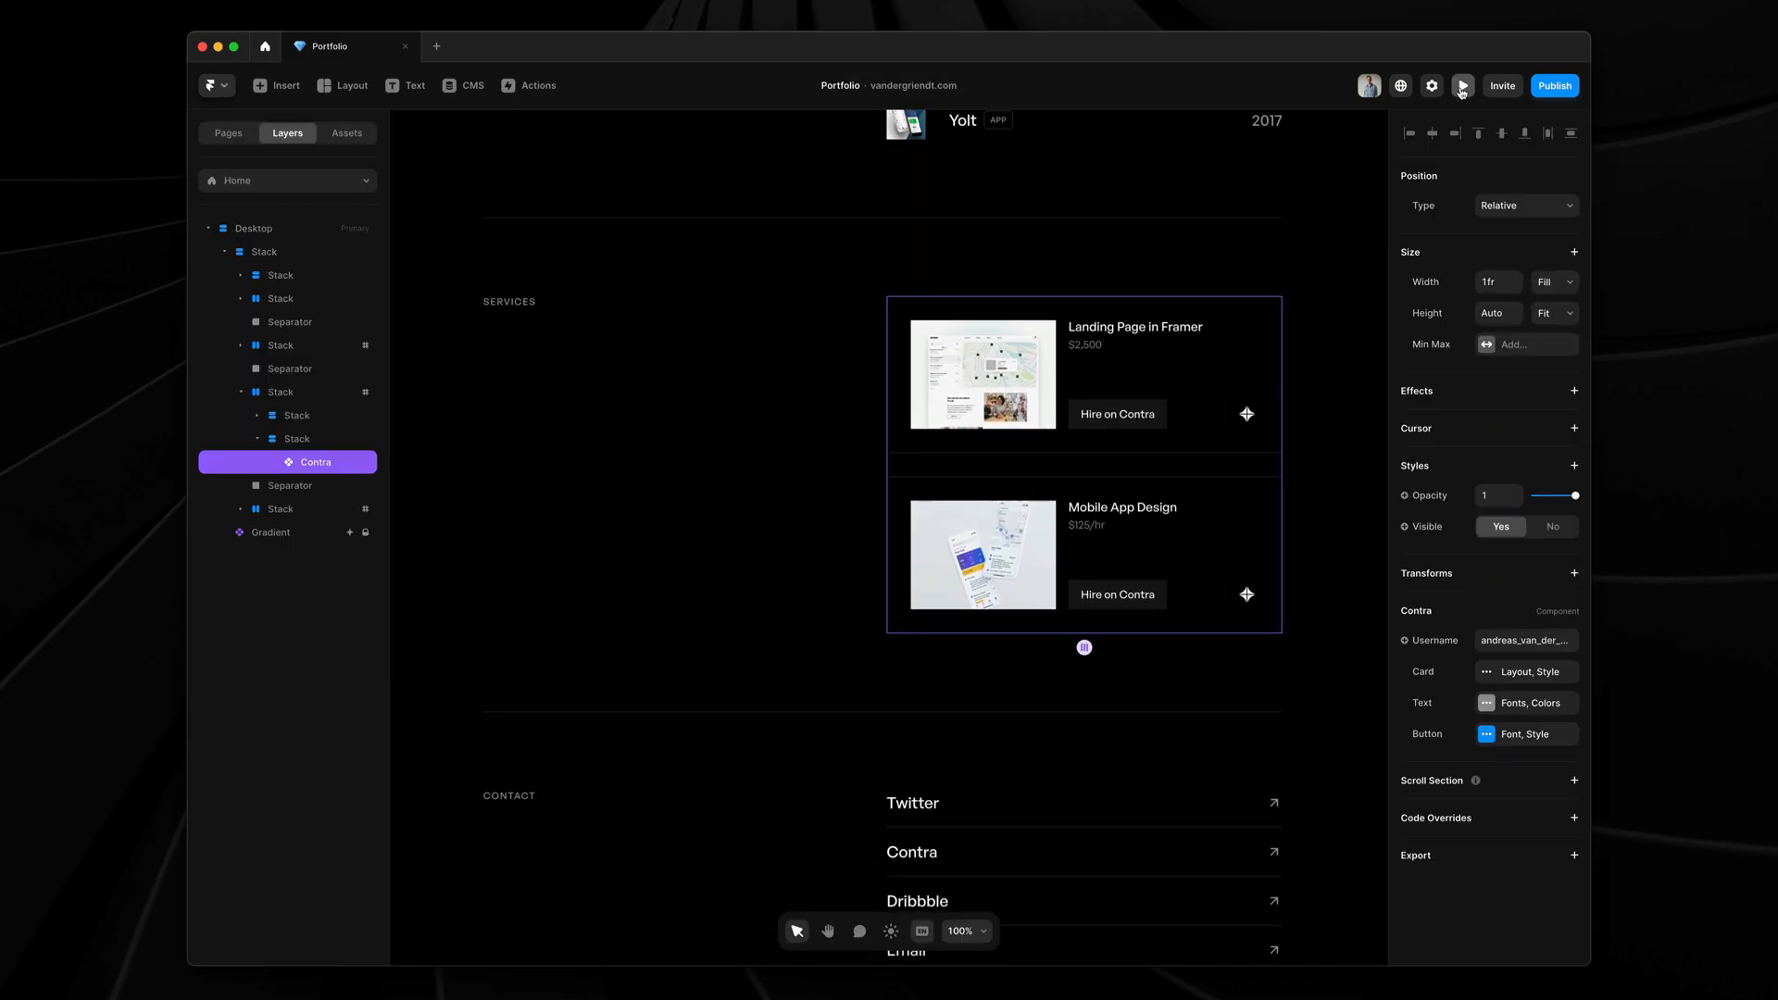
mouse_move(1520, 99)
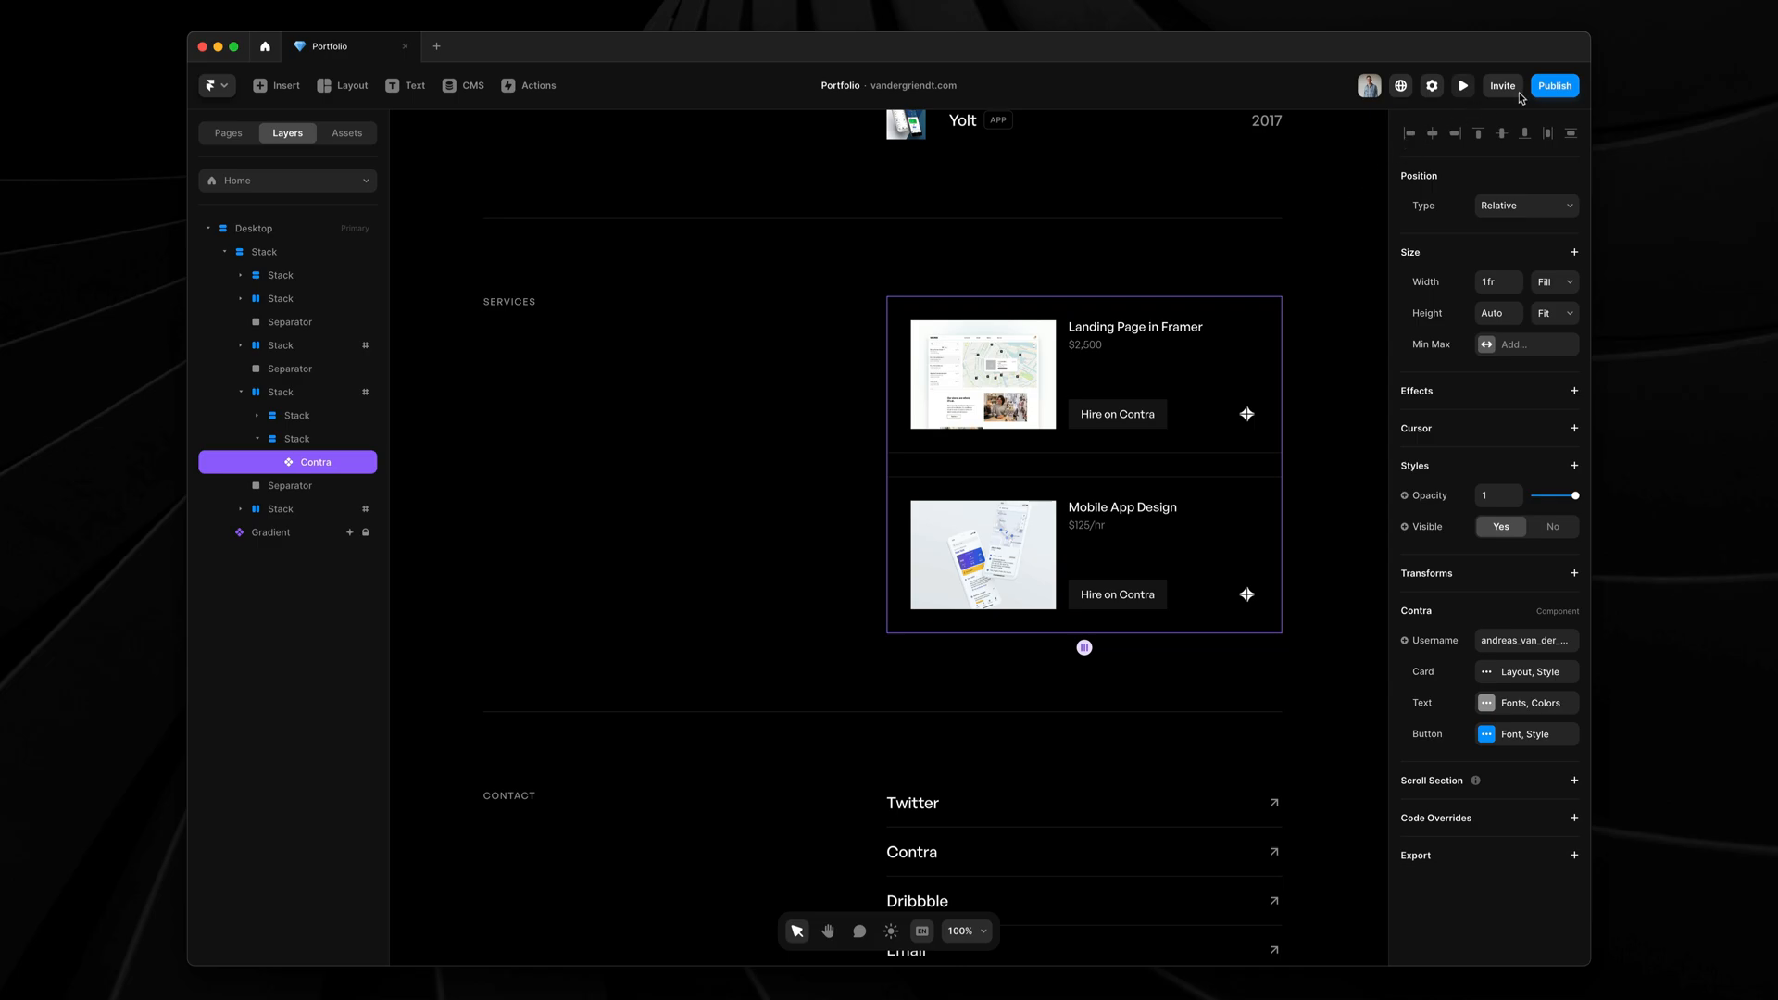